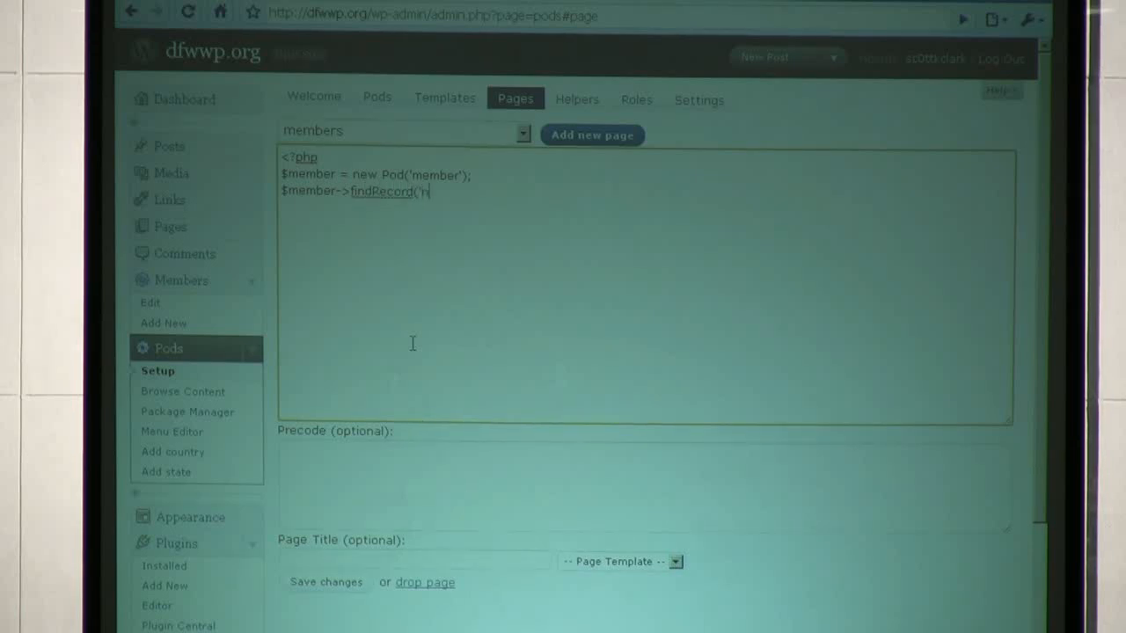
Step: Complete the call as $member->findRecords('name', 15); in the members page code
type("'name',")
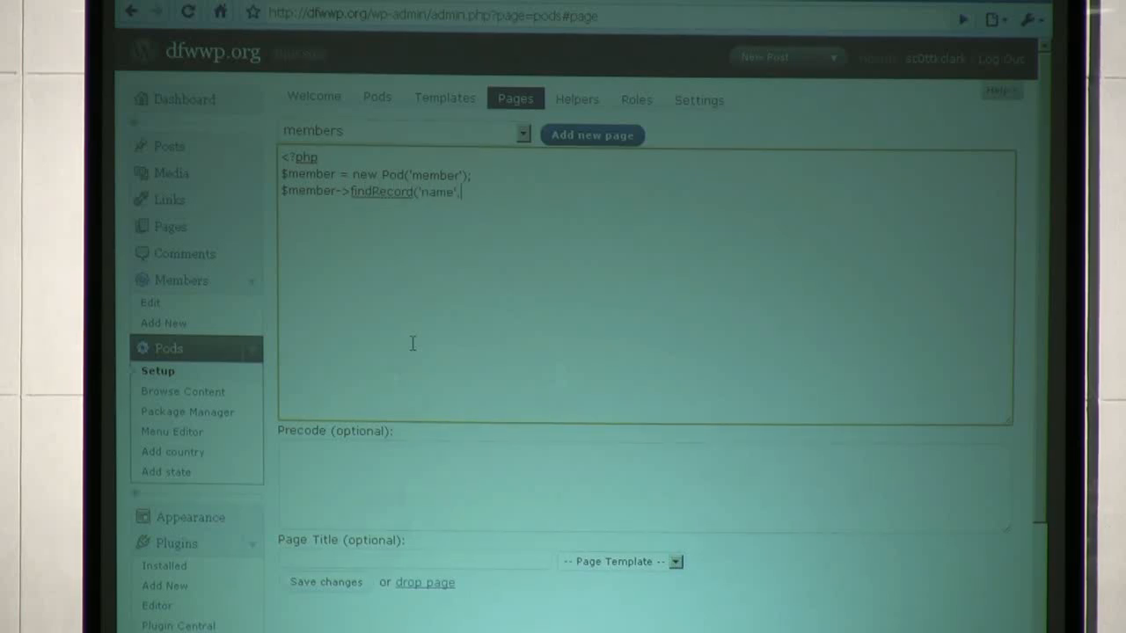
type(",15d")
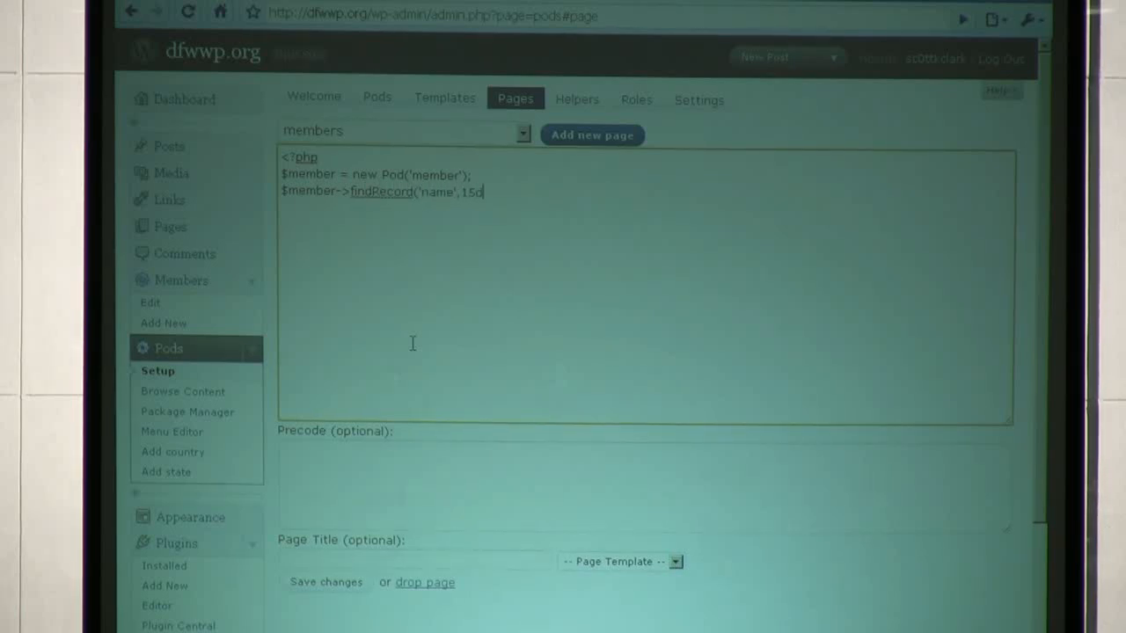
type(");")
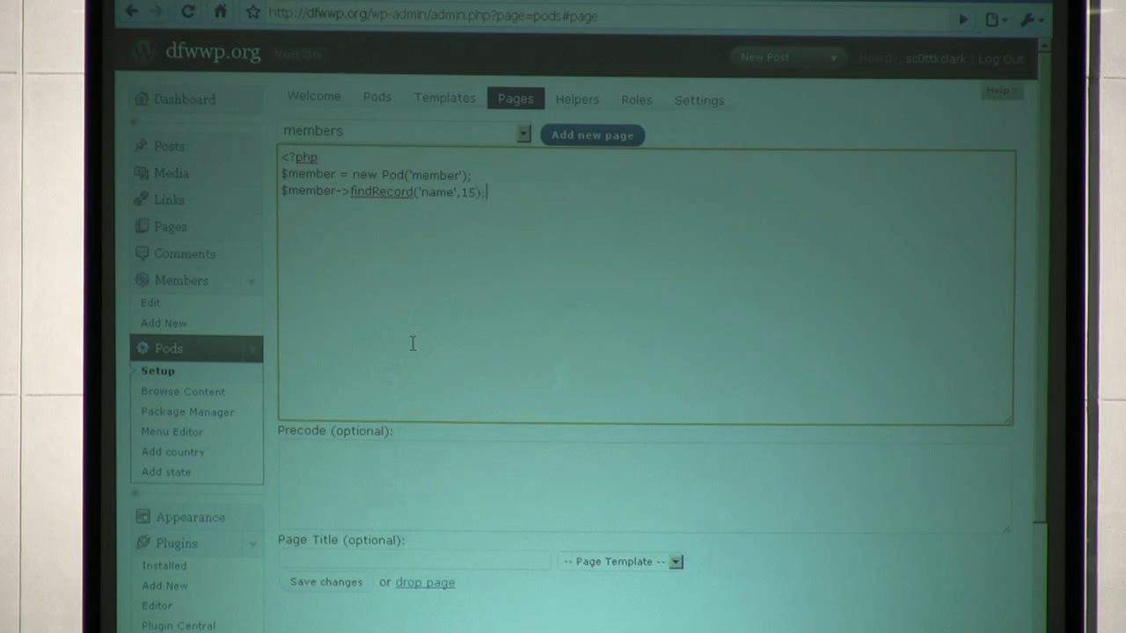
mouse_move(510, 284)
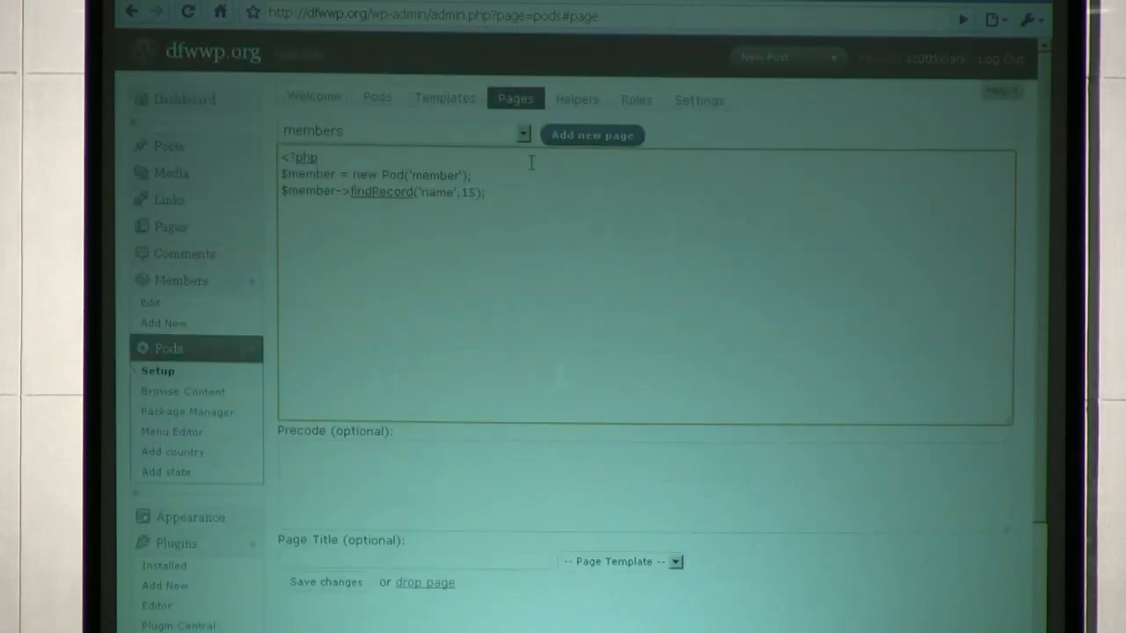
mouse_move(447, 162)
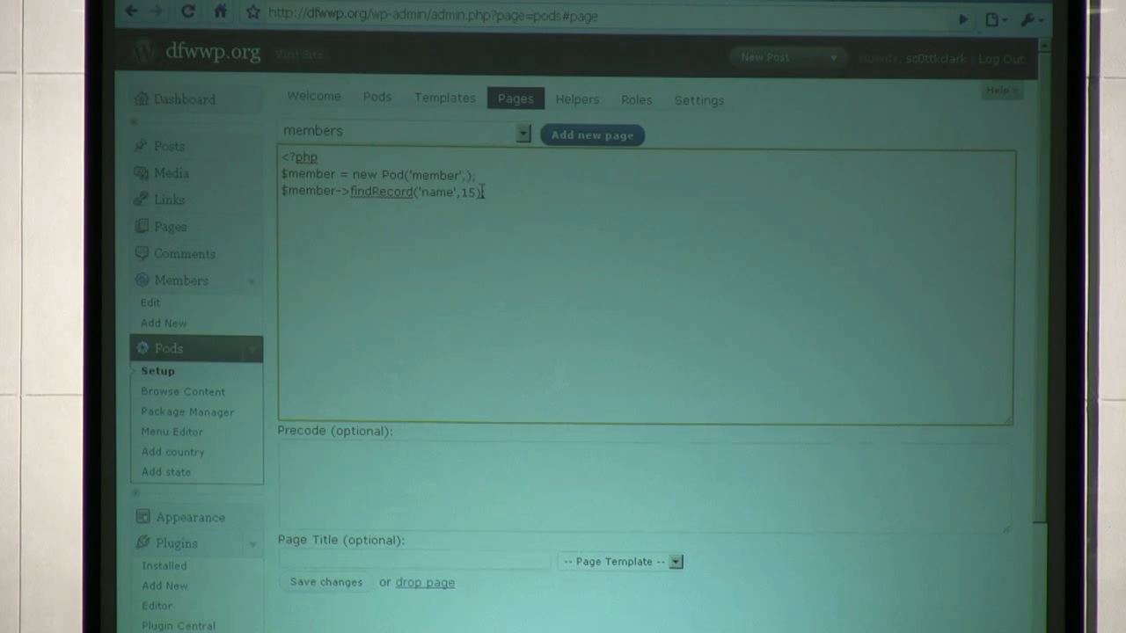
type(",1")
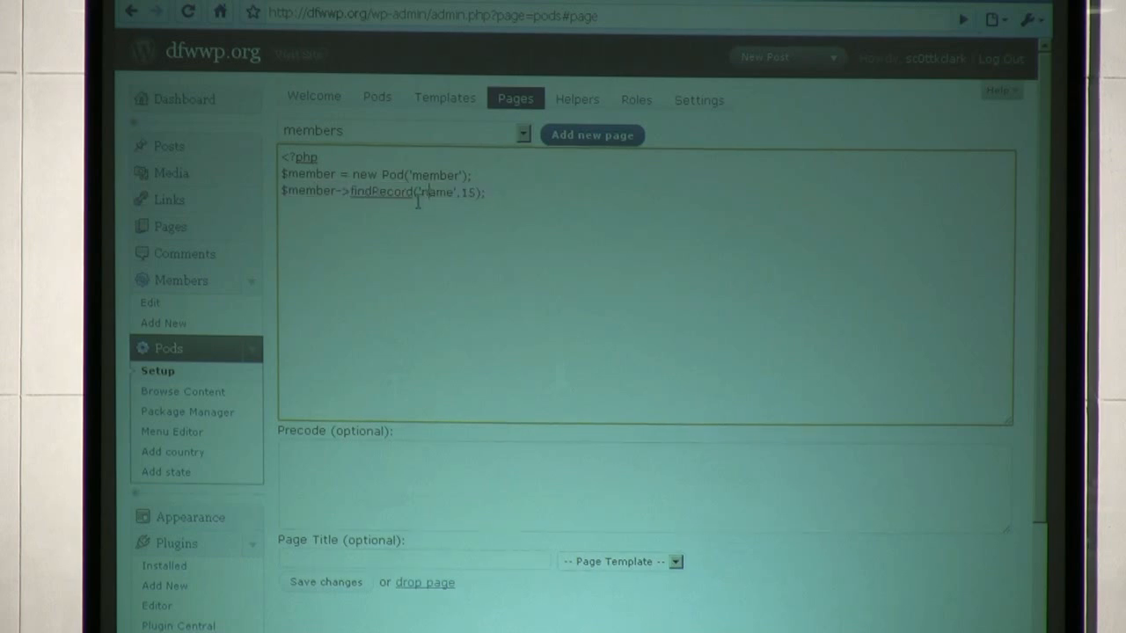
type("s")
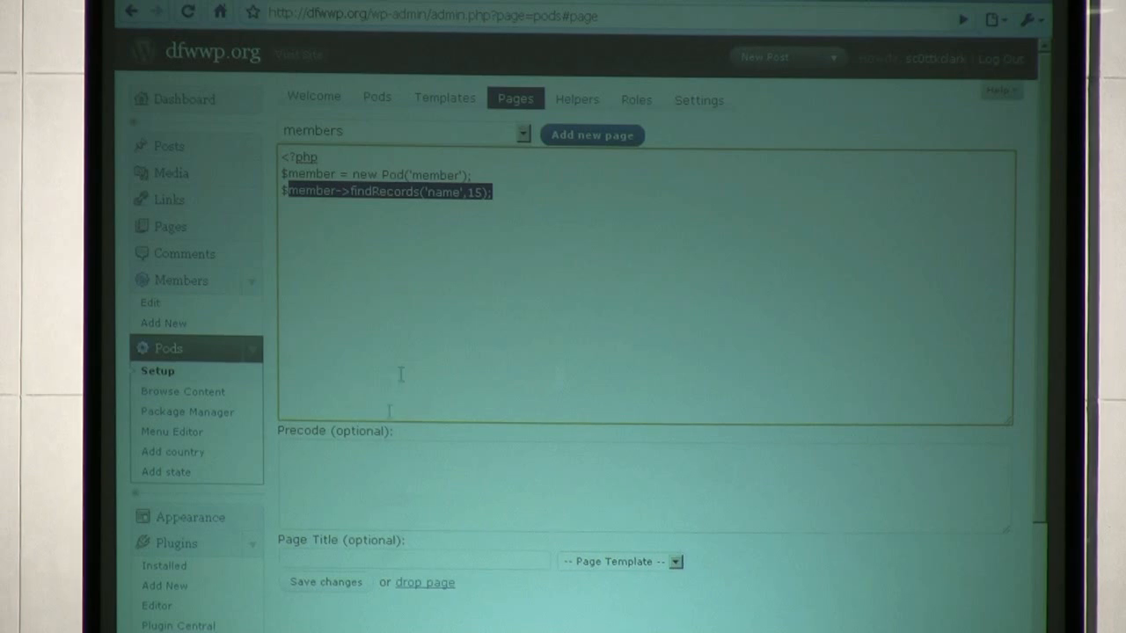
mouse_move(429, 225)
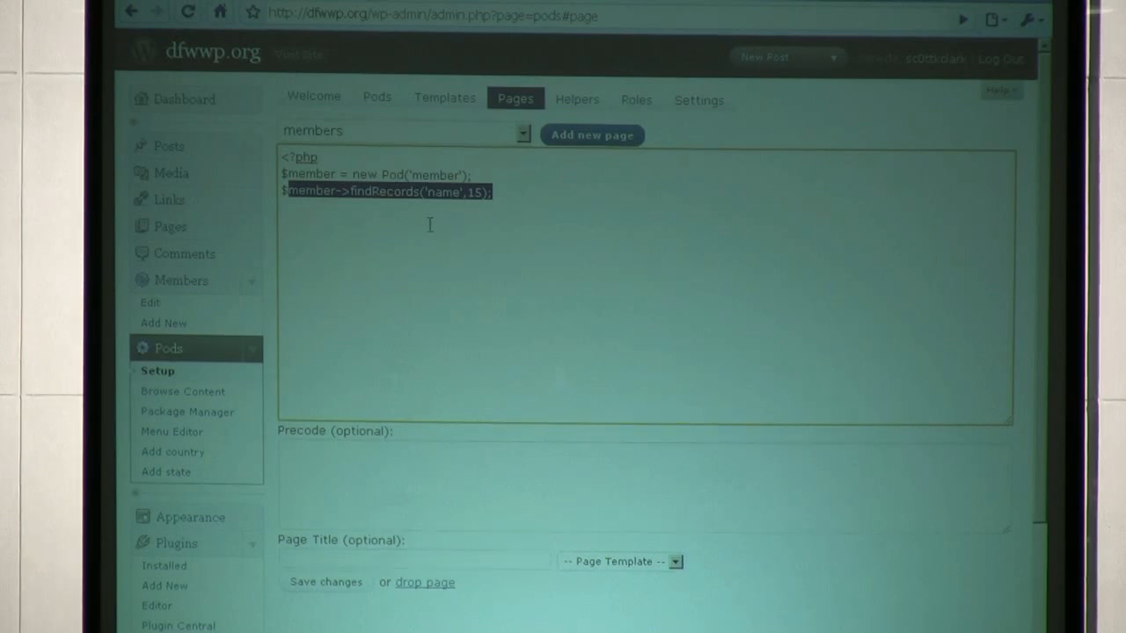
mouse_move(468, 228)
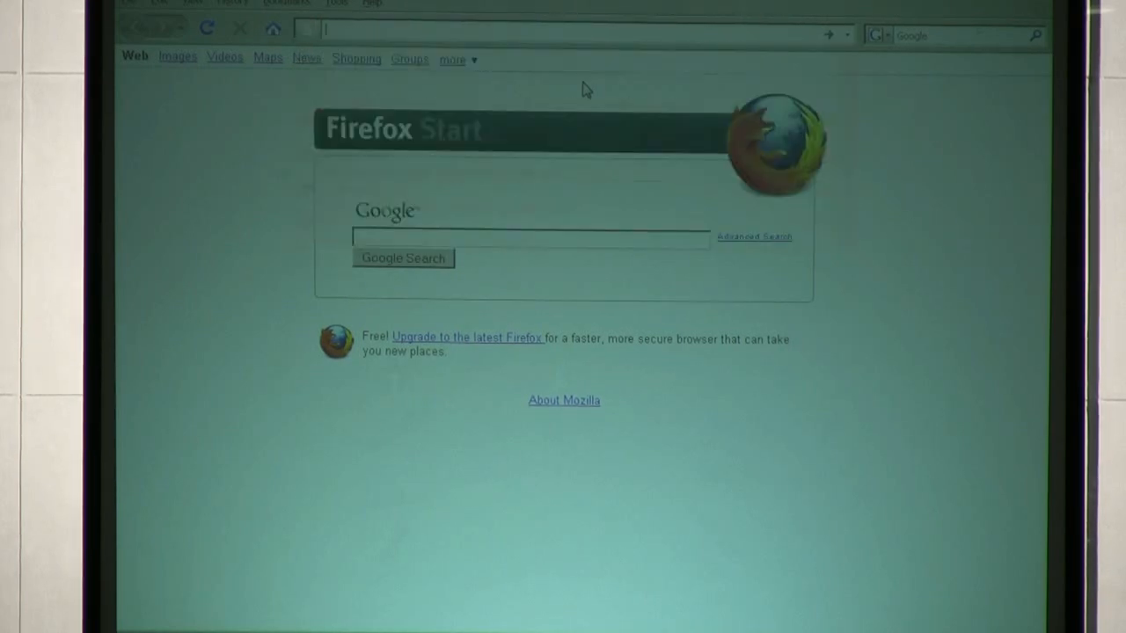
Step: Visit pods.uproot.us, enter the Forums and page forward to older topics
type("pods.uproot.us/")
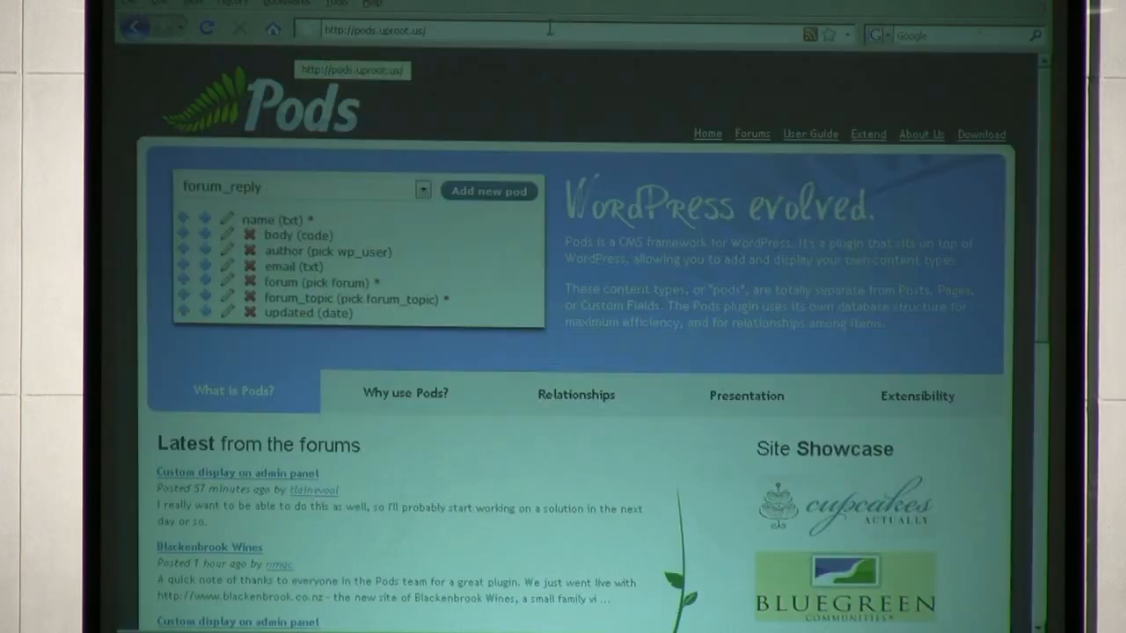
left_click(751, 134)
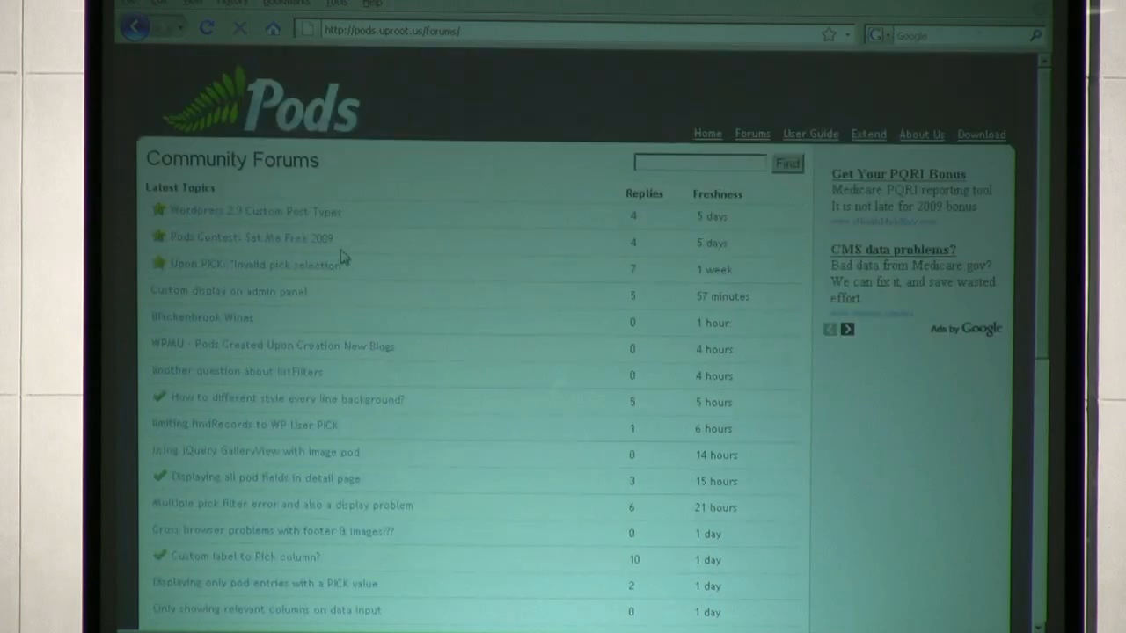
scroll("down", 3)
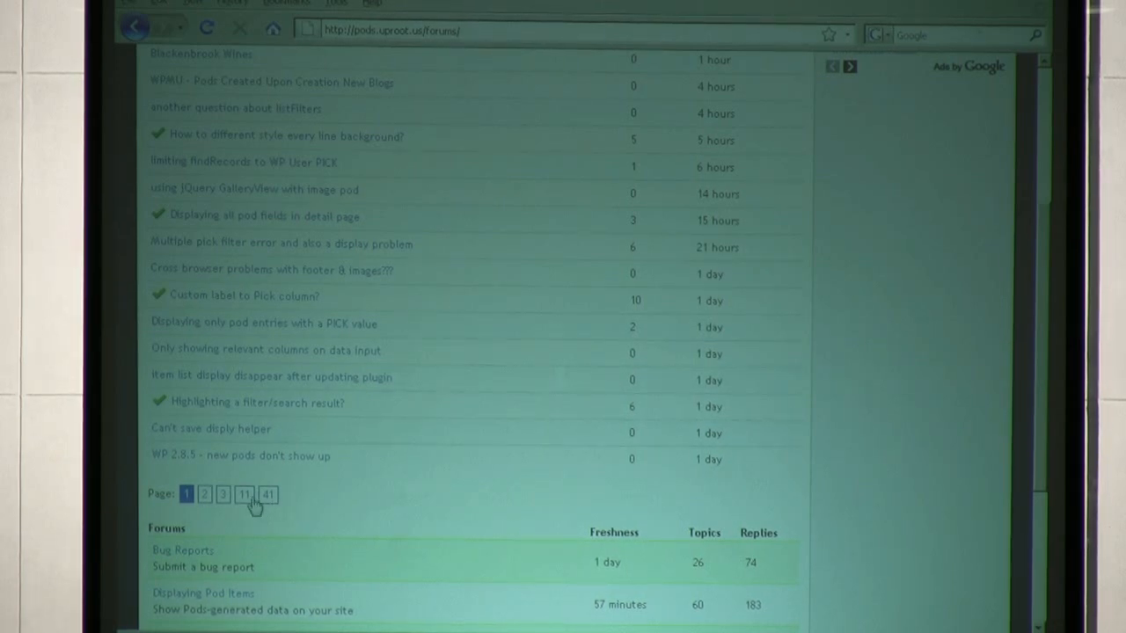
left_click(242, 495)
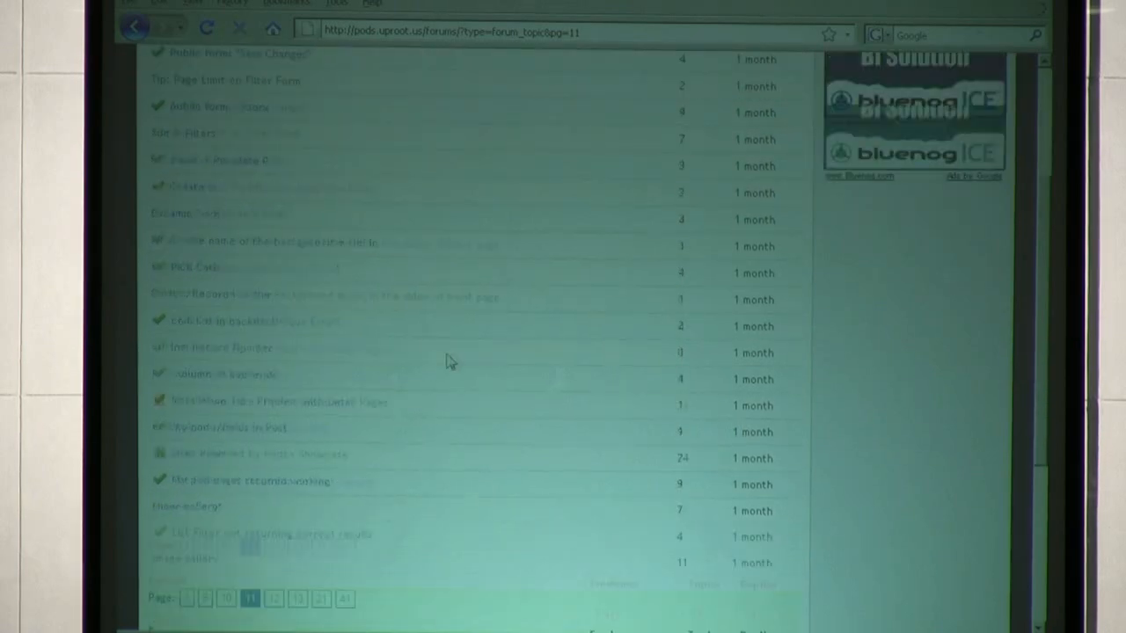
scroll("up", 3)
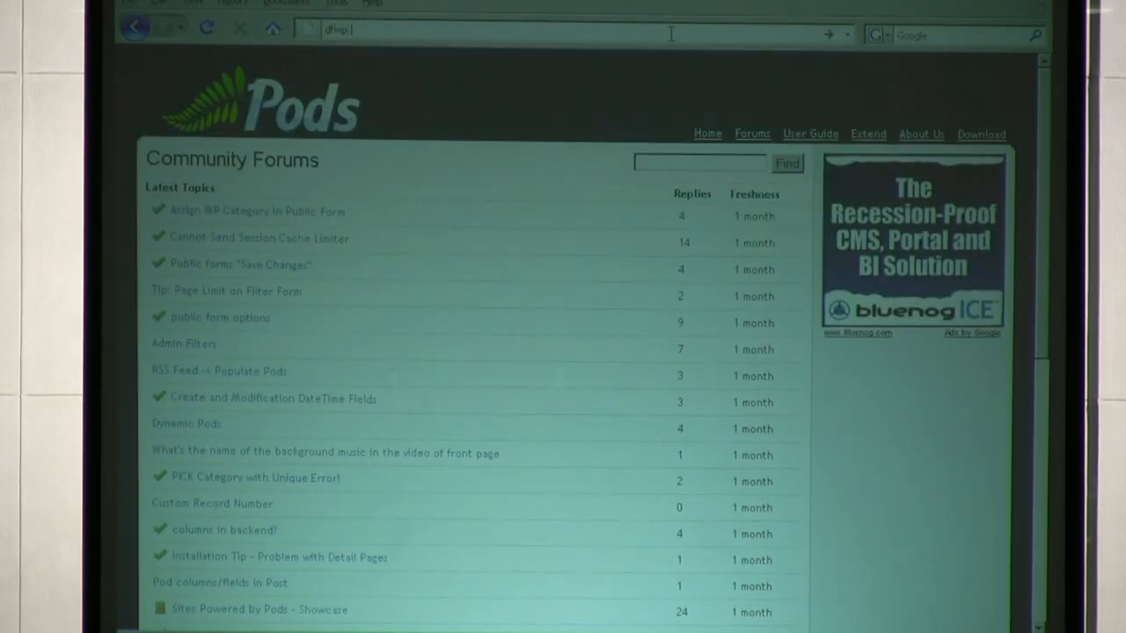
Step: Log in at dfwwp.org/wp-admin, retrying the password after the first attempt fails
type("dfwwp.org/wp-adm")
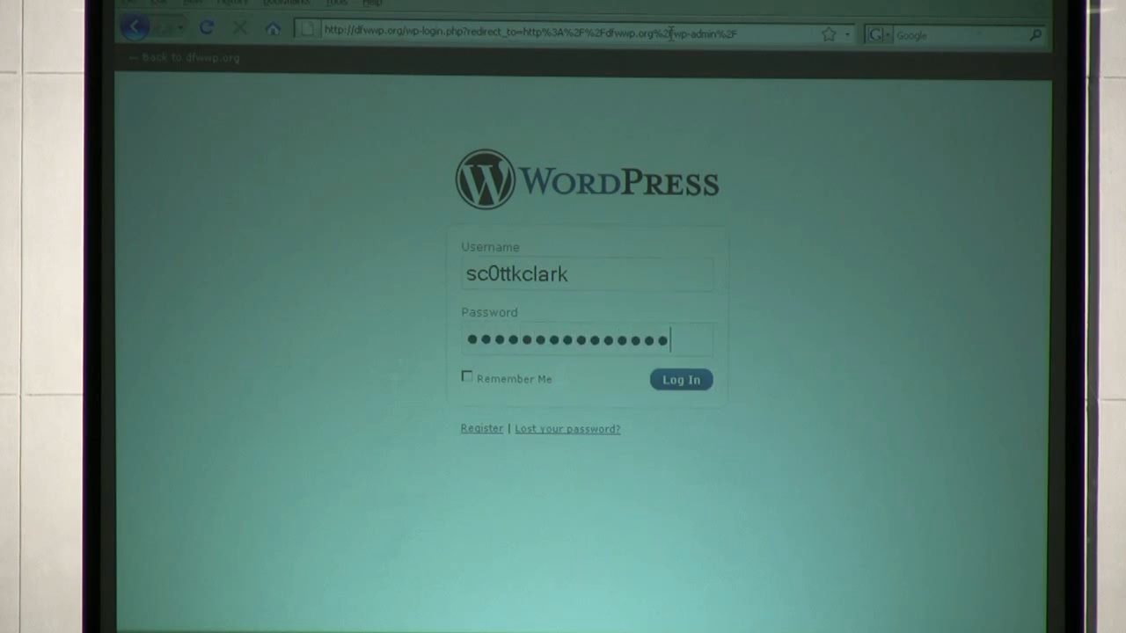
left_click(681, 380)
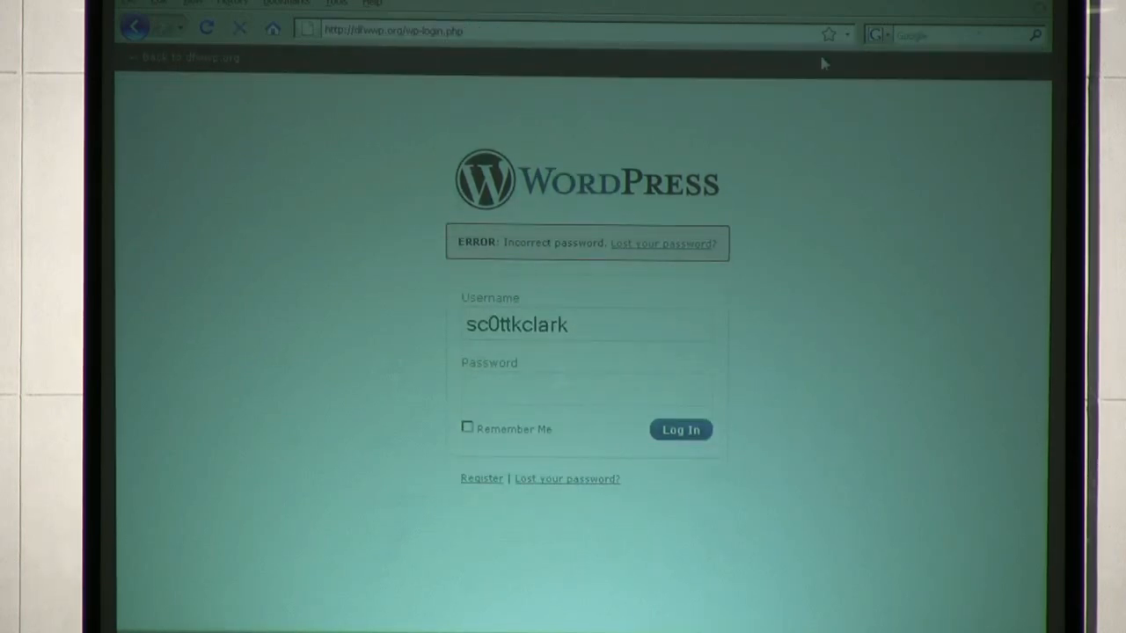
left_click(584, 323)
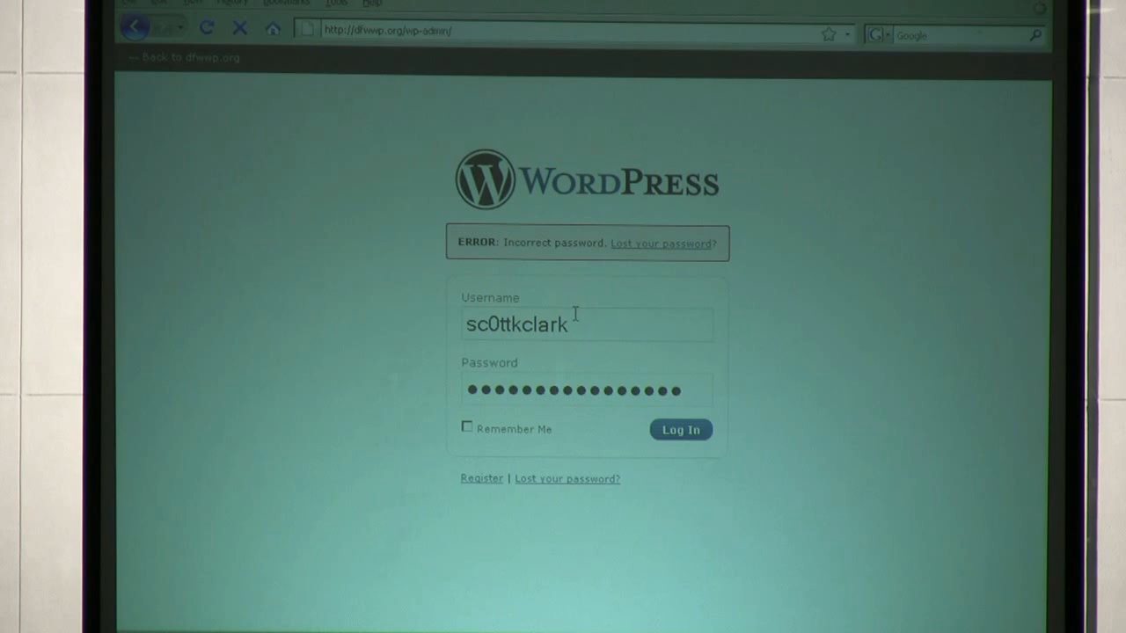
left_click(679, 430)
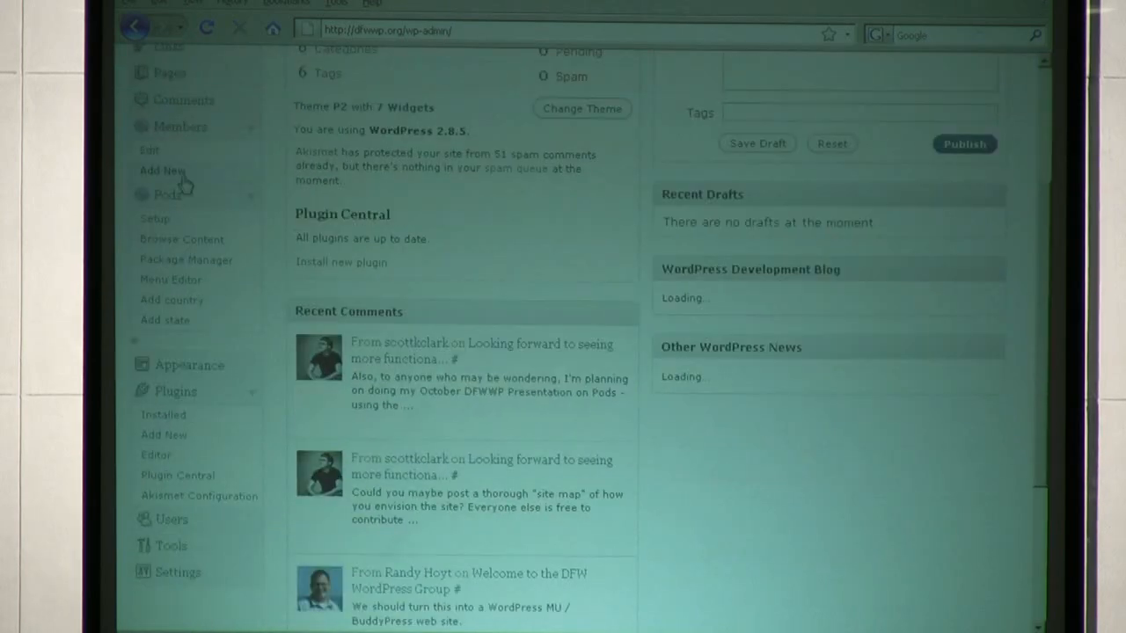
Step: Write the members page code creating a member Pod and calling findRecords('name', 15)
left_click(165, 194)
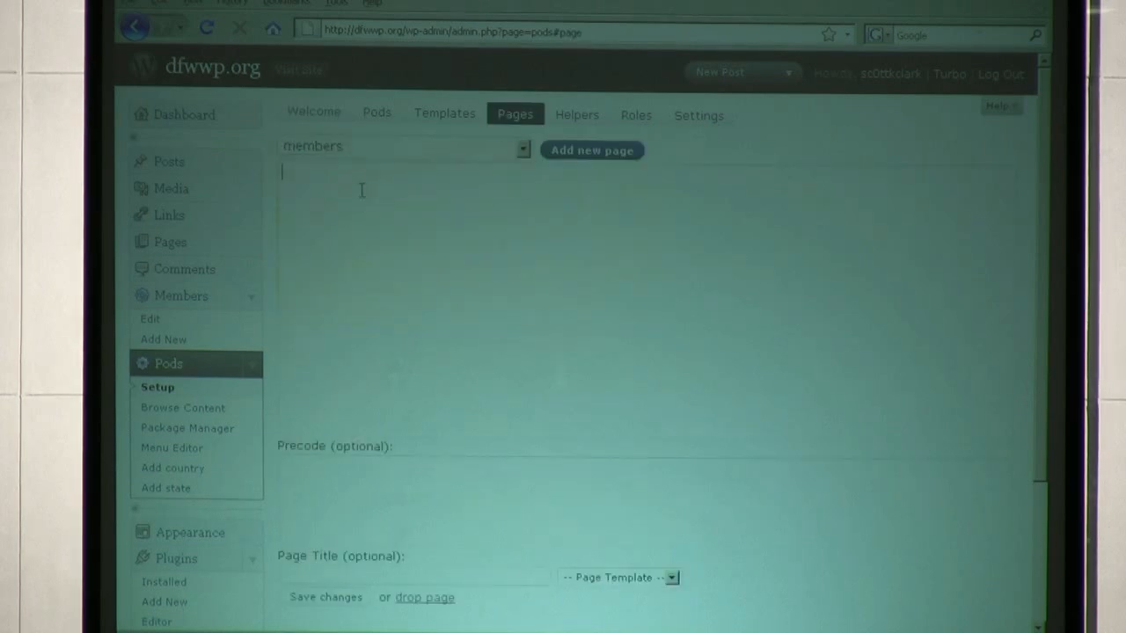
type("<?php")
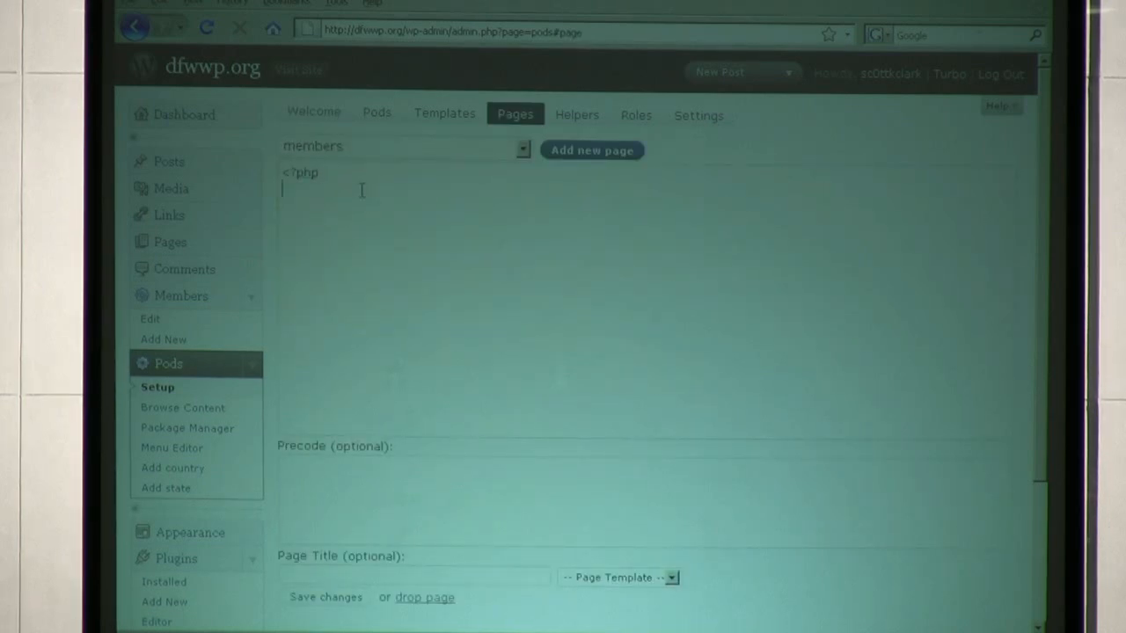
type("$member = n")
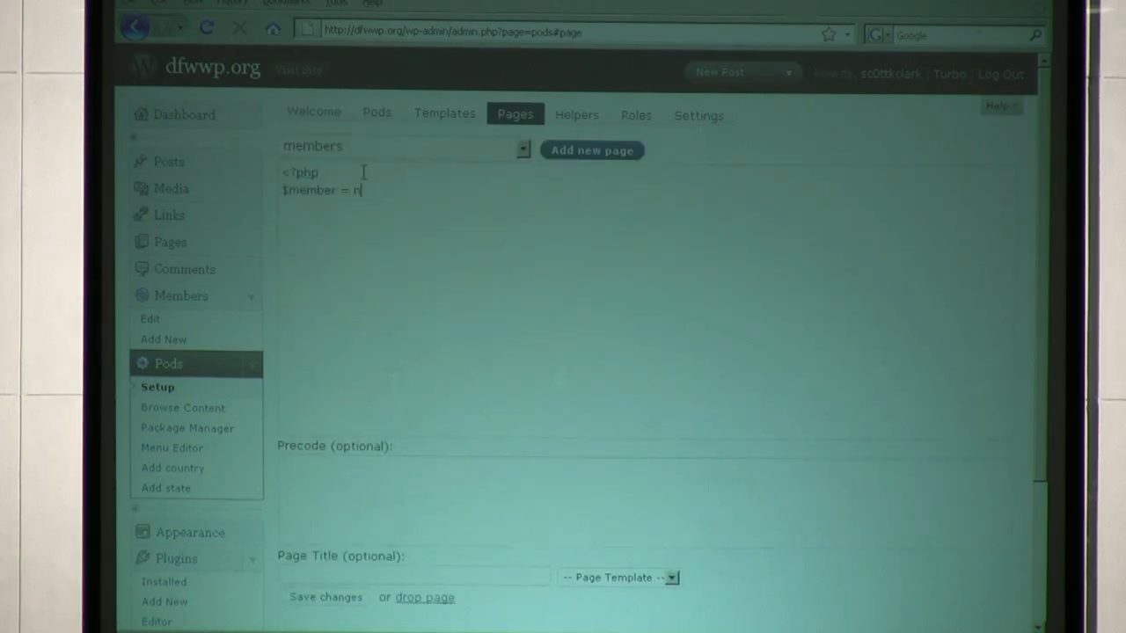
type("ew Pod('memb")
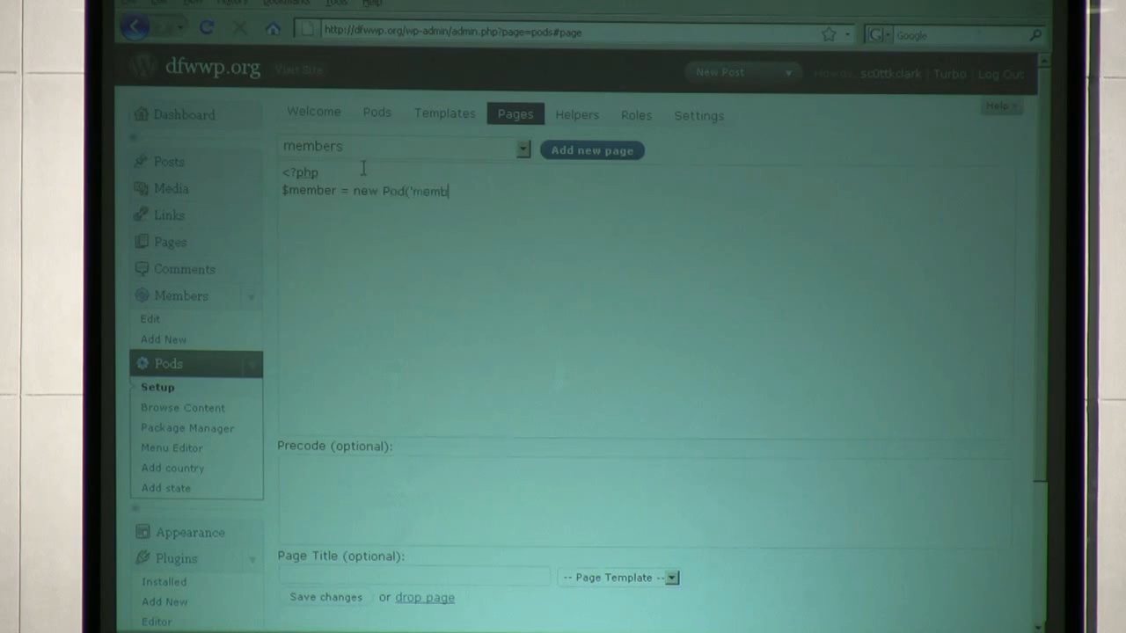
type("er');")
type("$member")
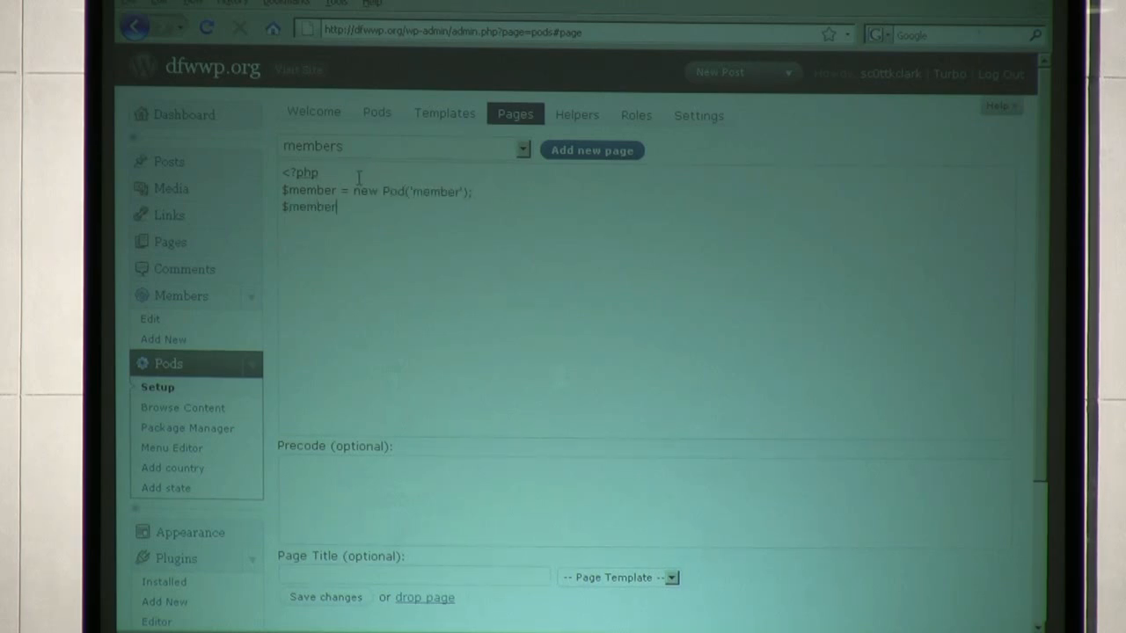
type("->findR")
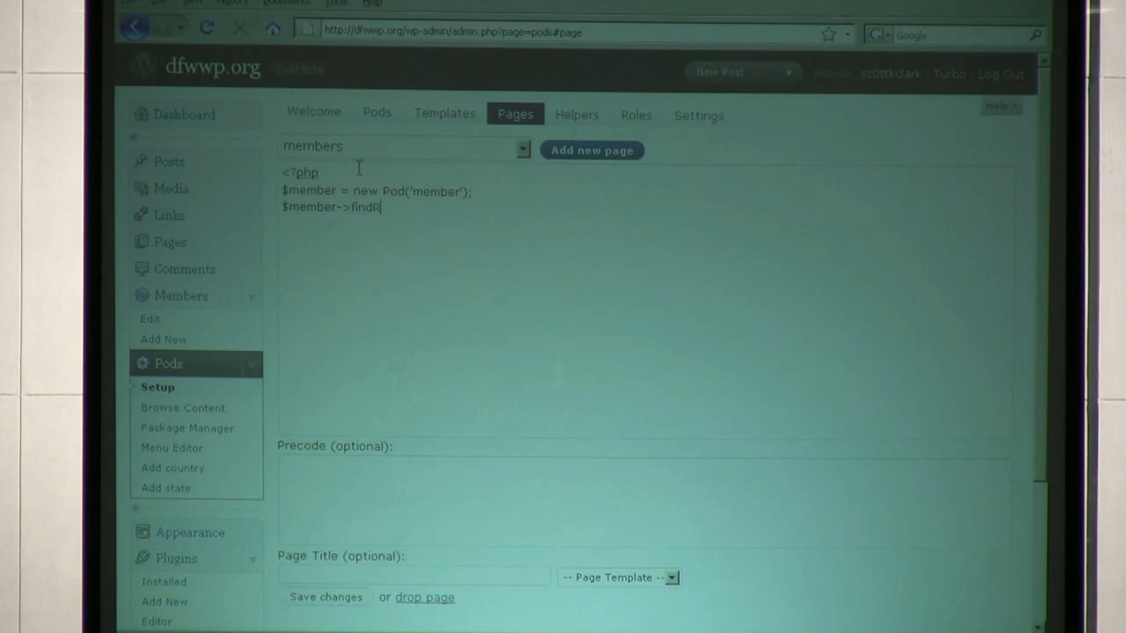
type("ecords(")
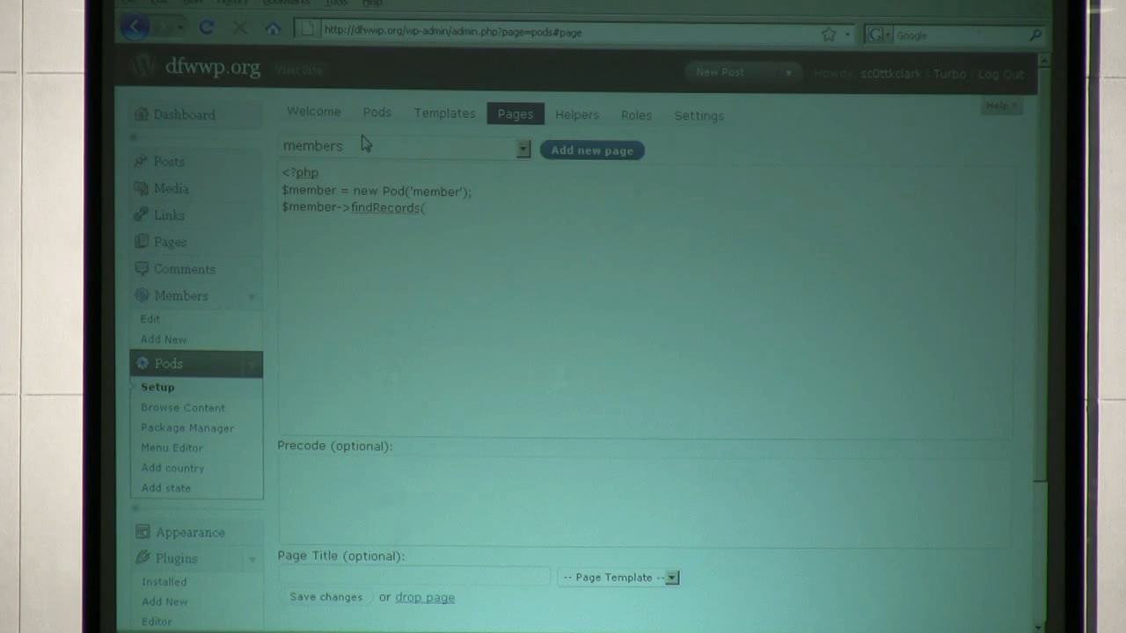
type("'name")
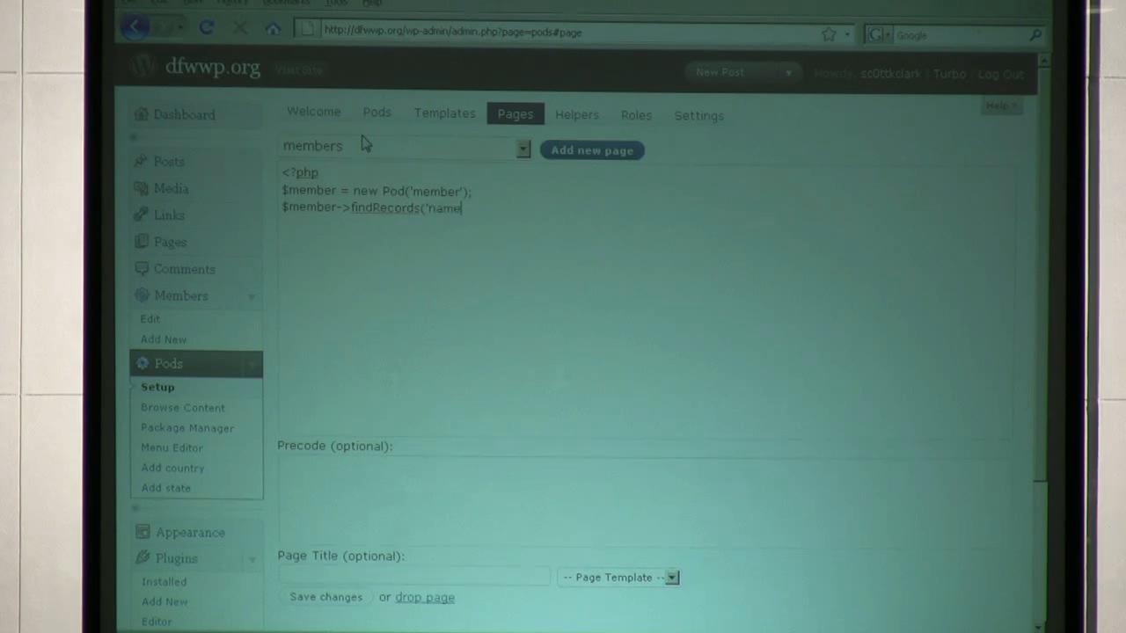
type(",15")
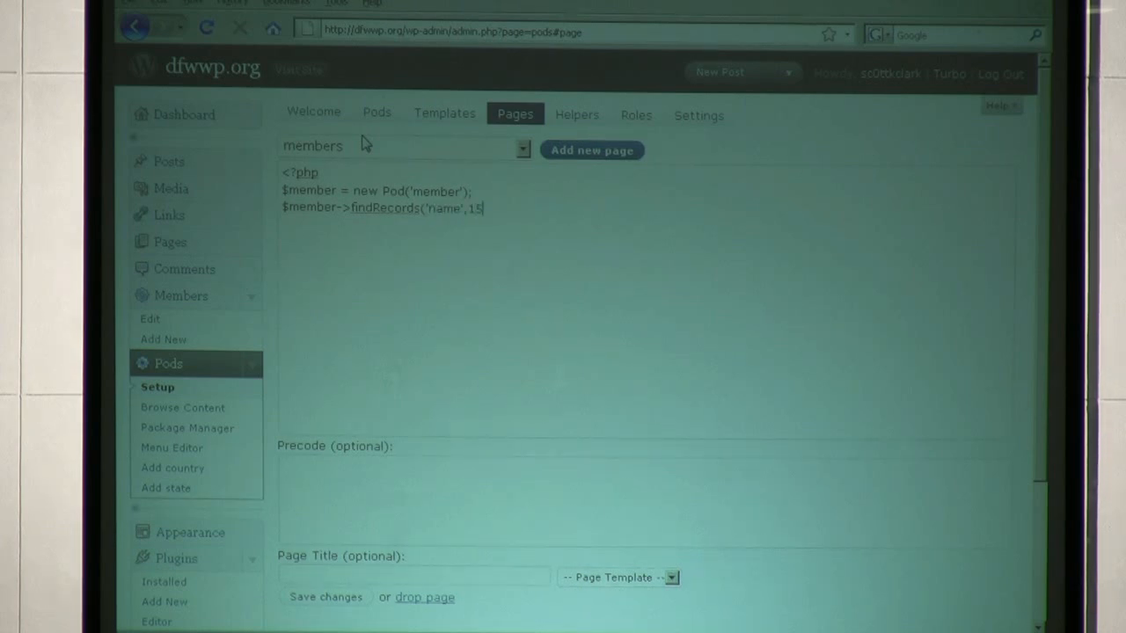
type(")")
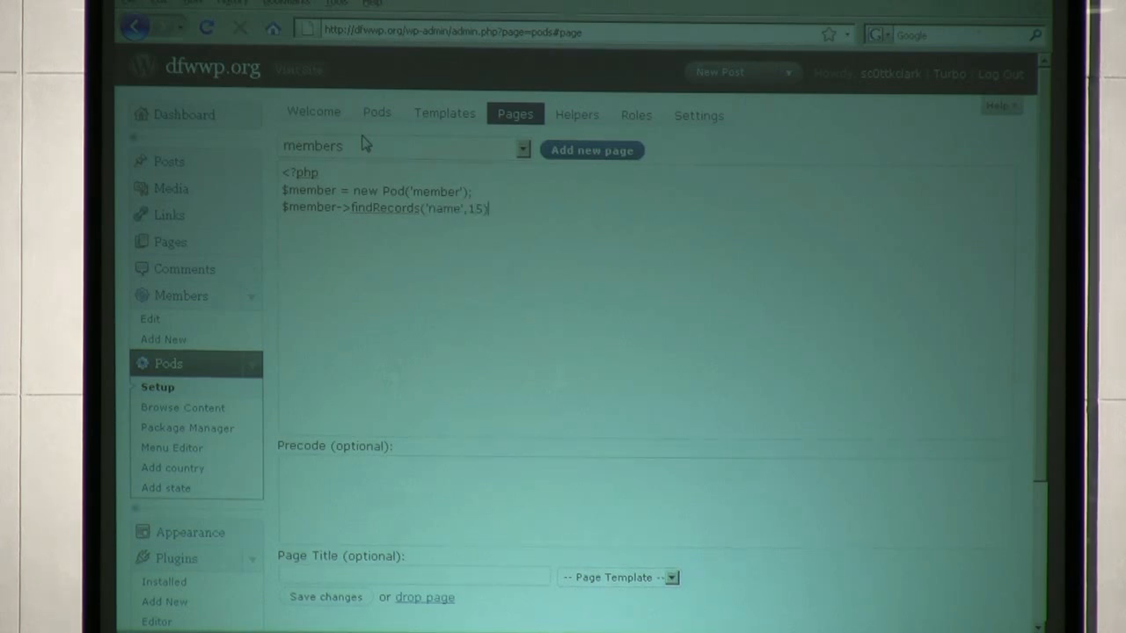
Step: Add echo $member->showTemplate('member_listing'); after the findRecords call
type("echo $member-")
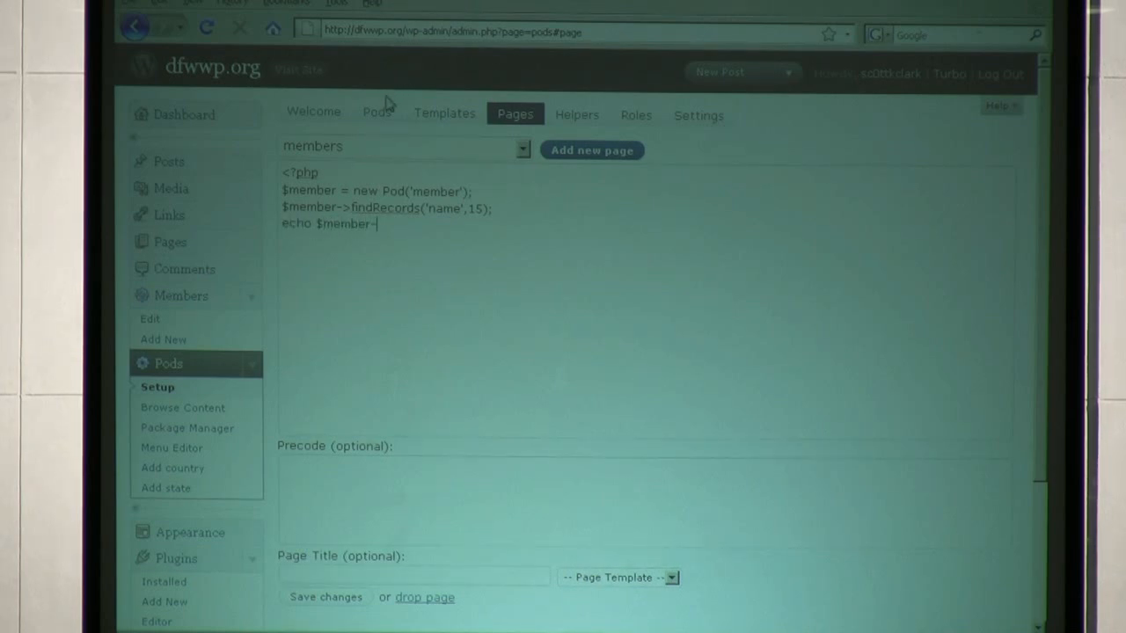
type(">showTe")
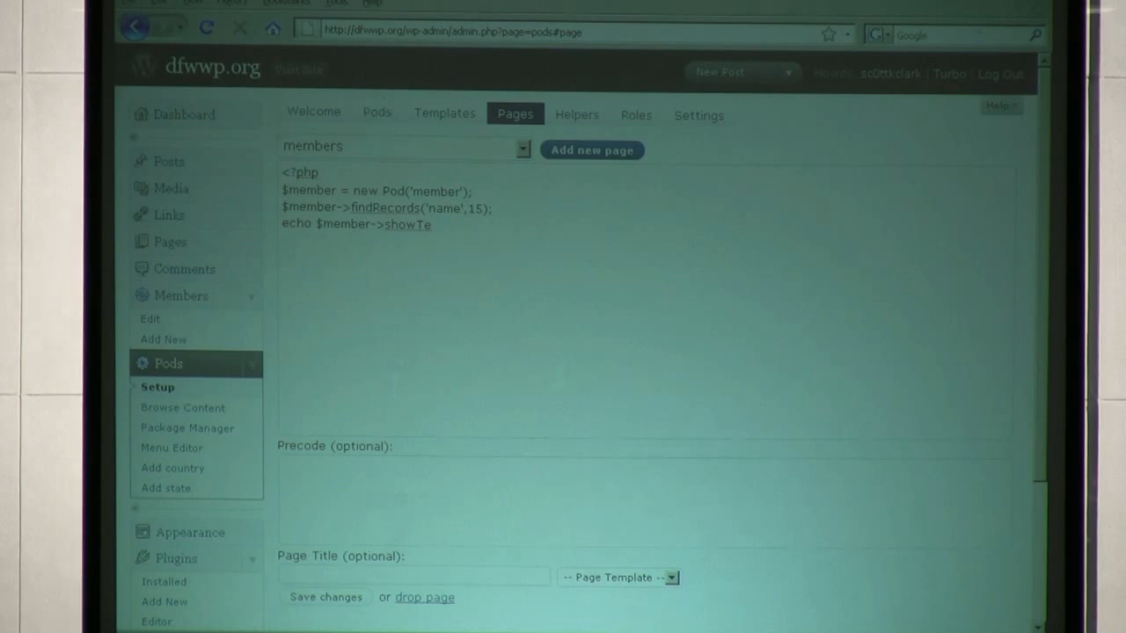
type("mpla")
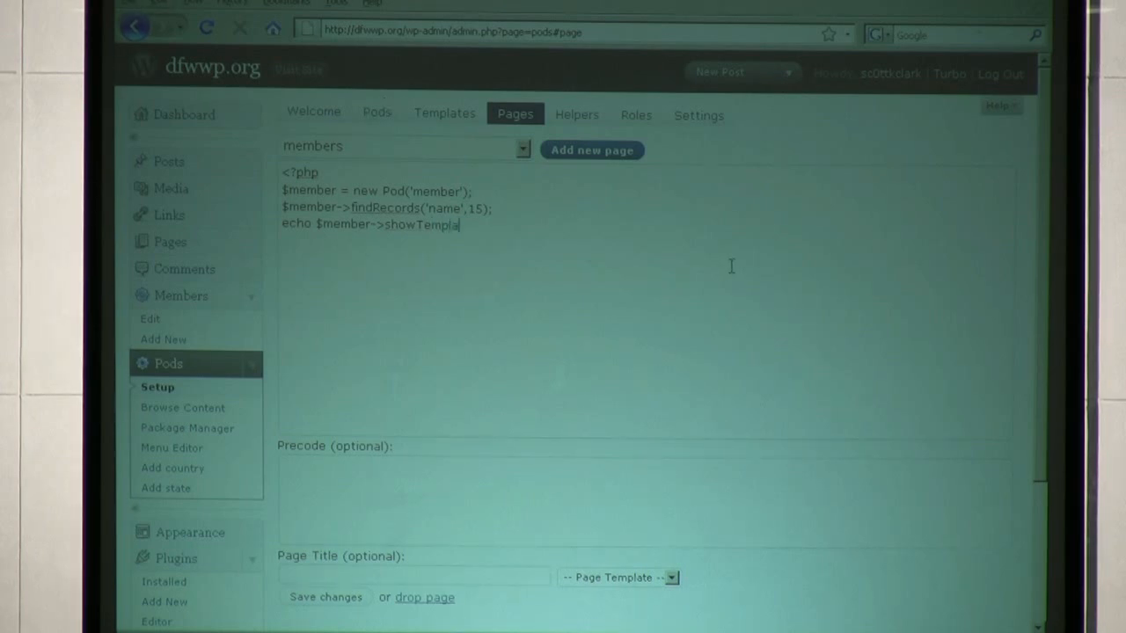
type("te('member_")
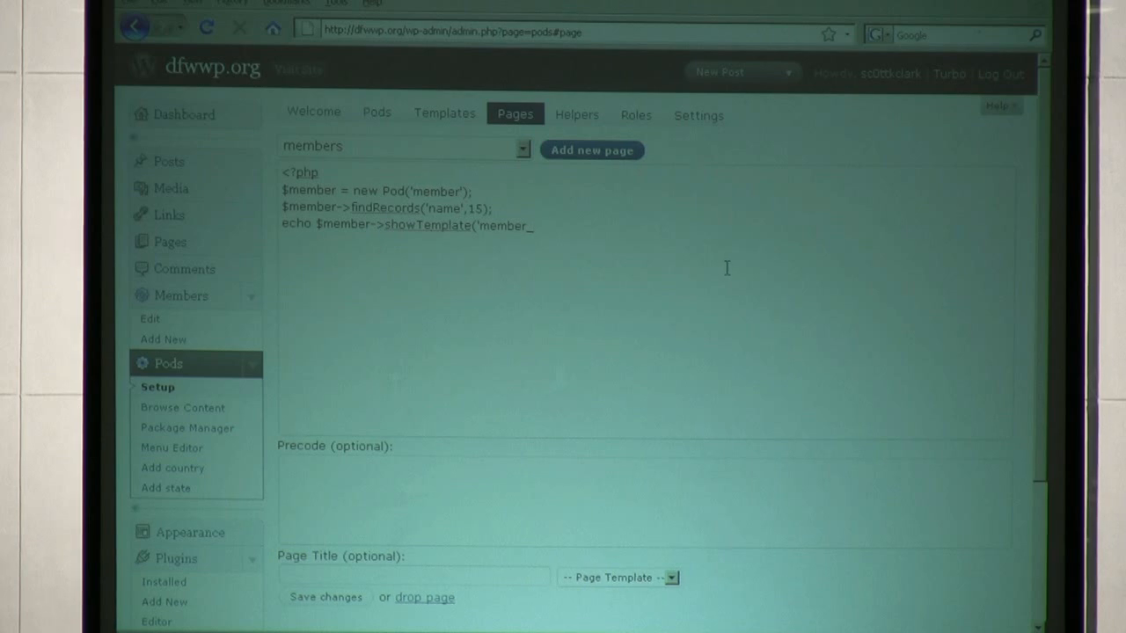
type("listing")
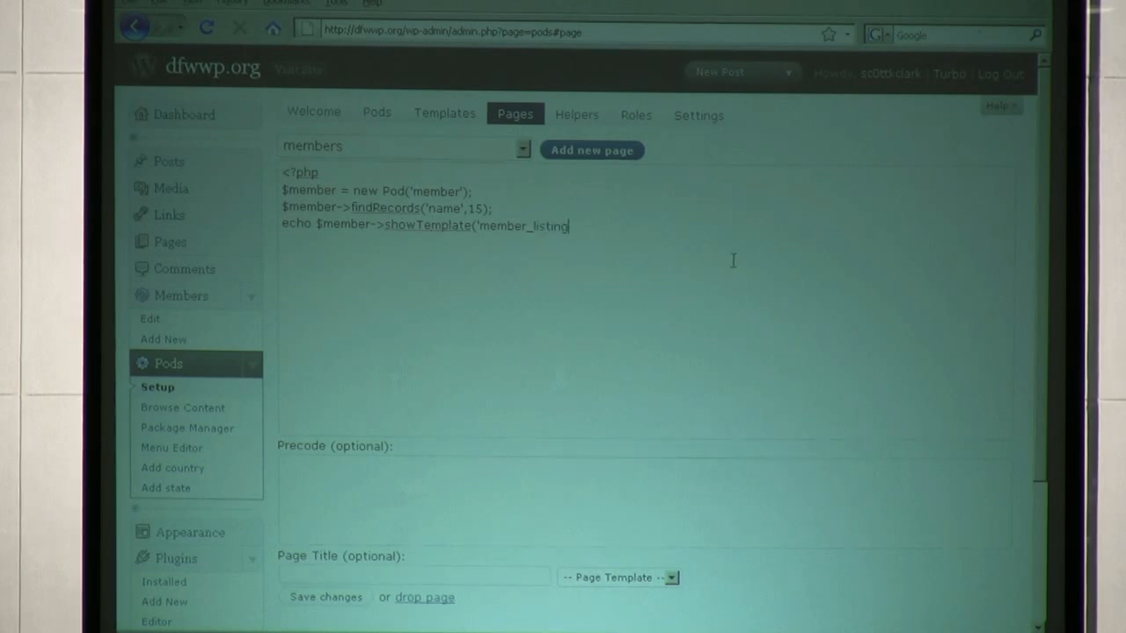
type("');")
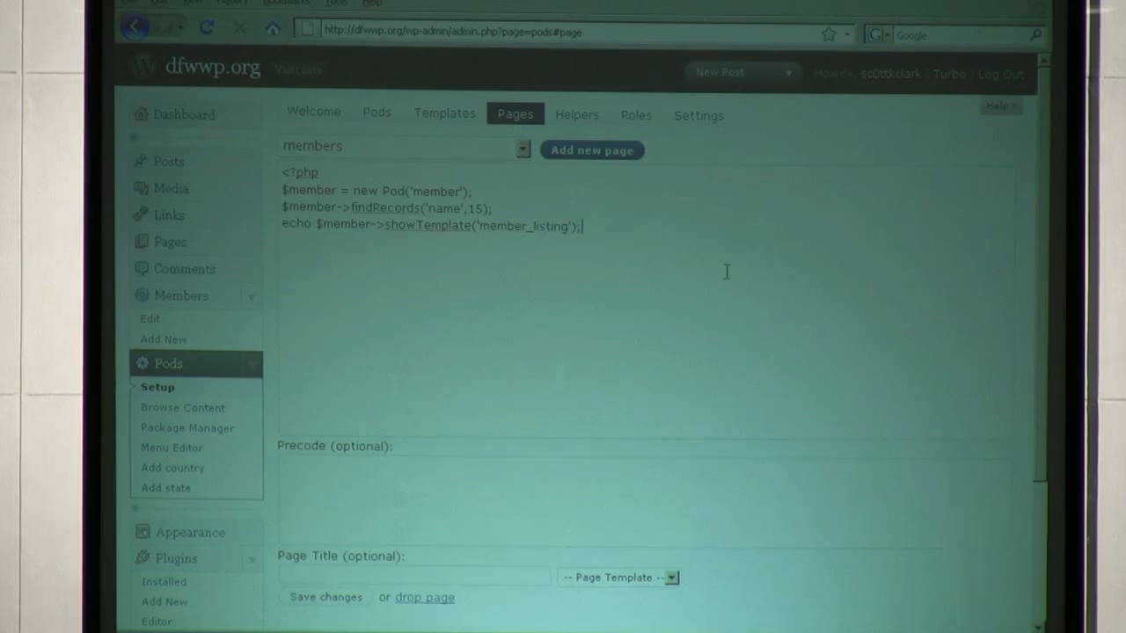
mouse_move(625, 223)
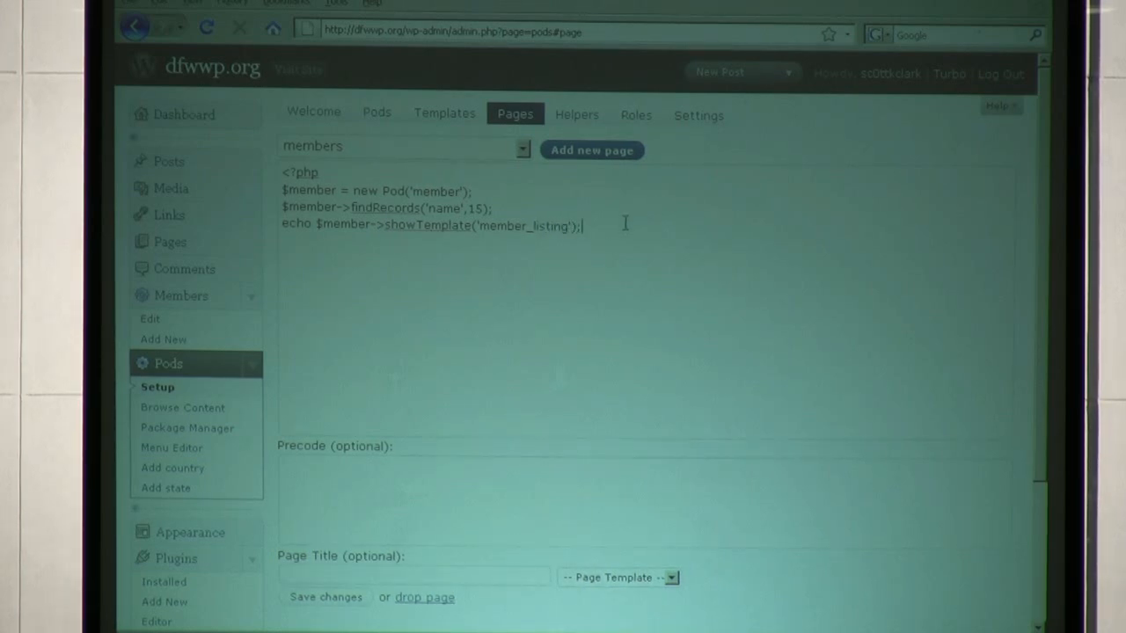
double_click(549, 225)
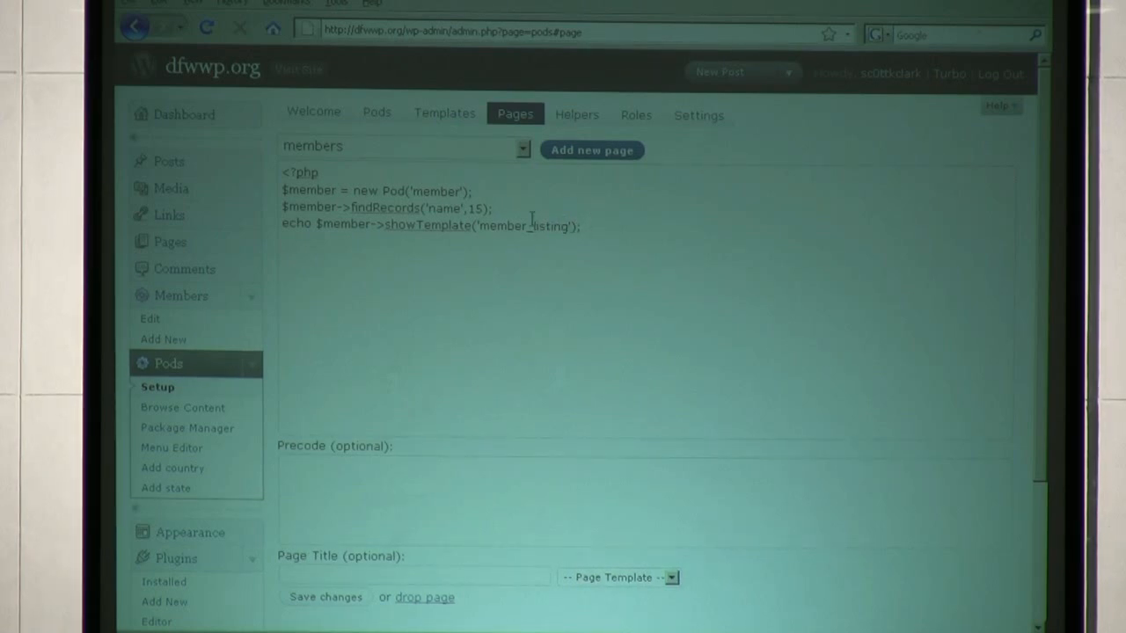
double_click(527, 225)
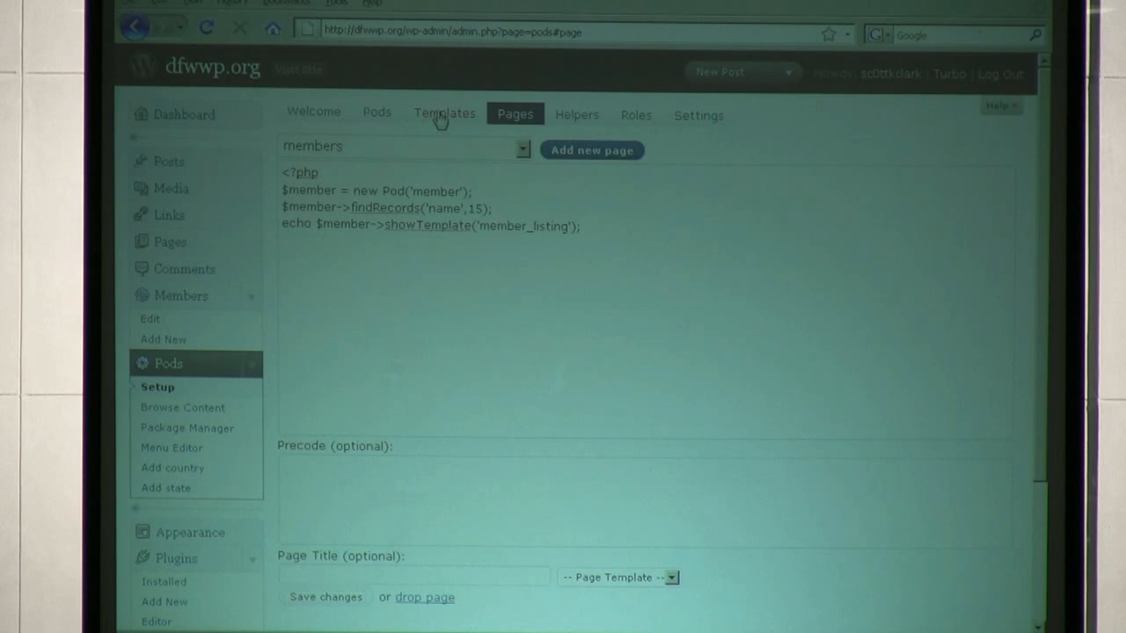
Step: Look over the Templates and Pods overview tabs of the Pods setup screen
left_click(443, 113)
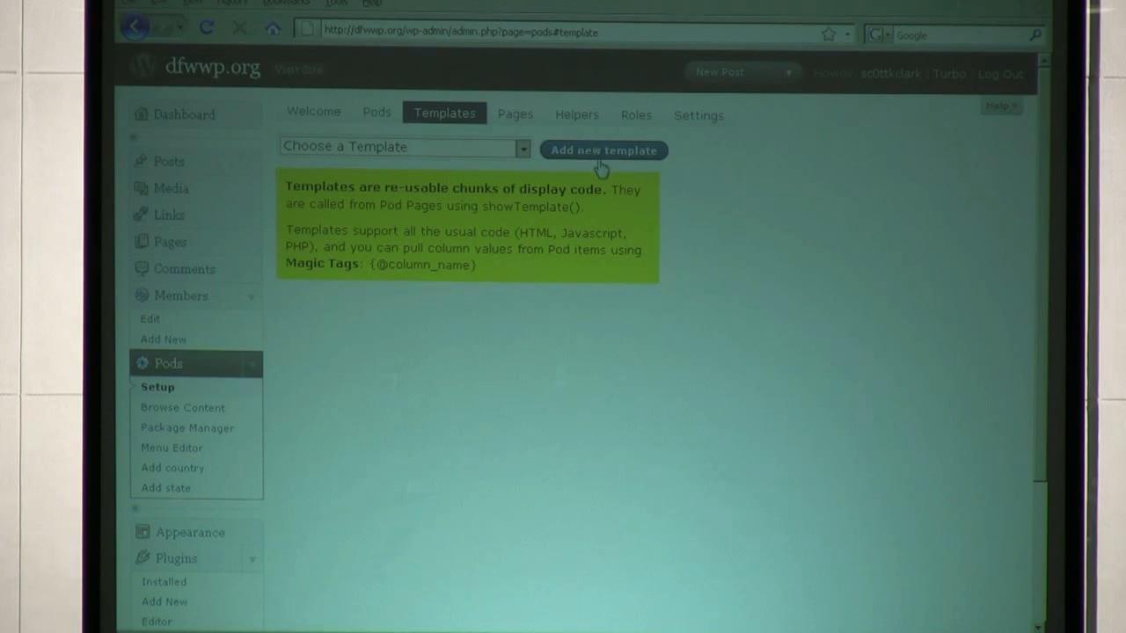
left_click(377, 113)
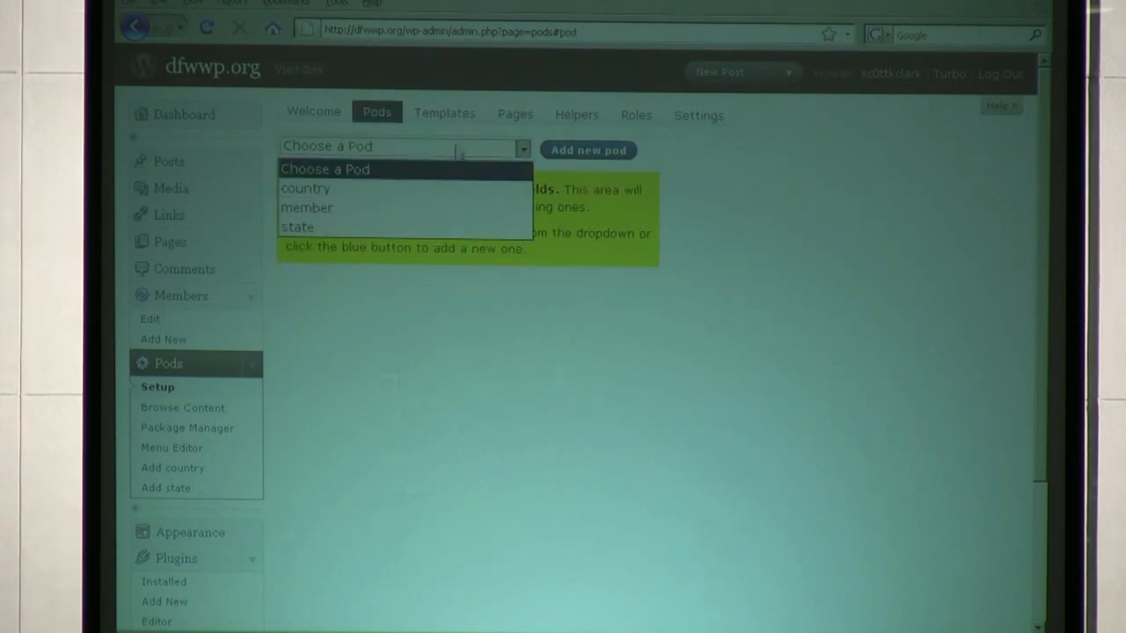
left_click(444, 113)
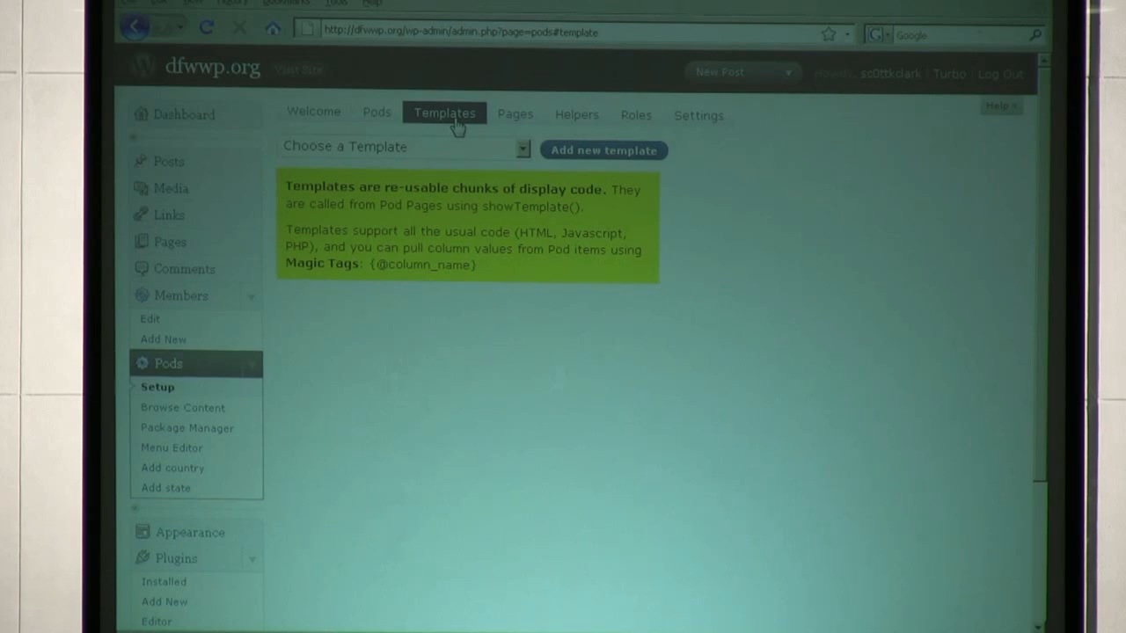
mouse_move(502, 132)
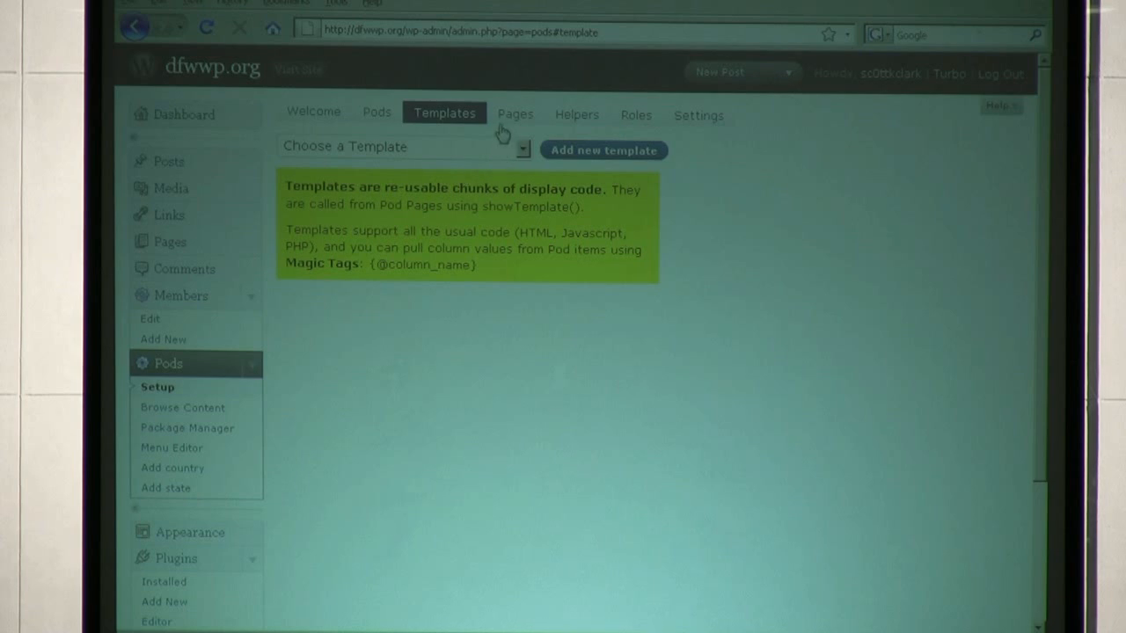
Step: Add a new template named member_listing and return to the Pages tab
left_click(603, 149)
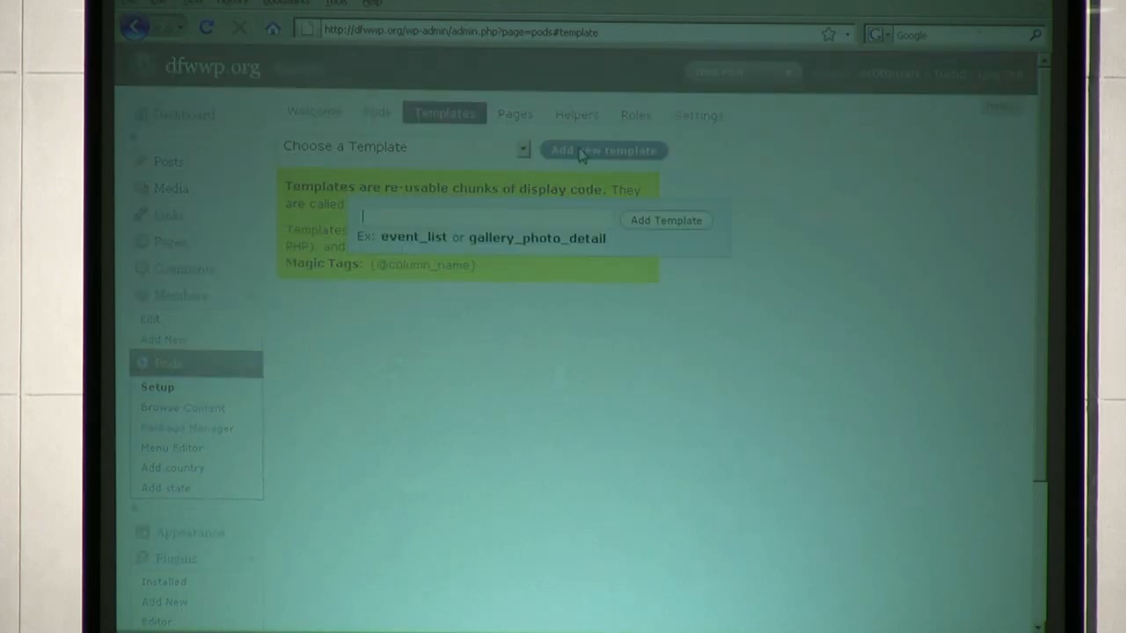
type("member_listing")
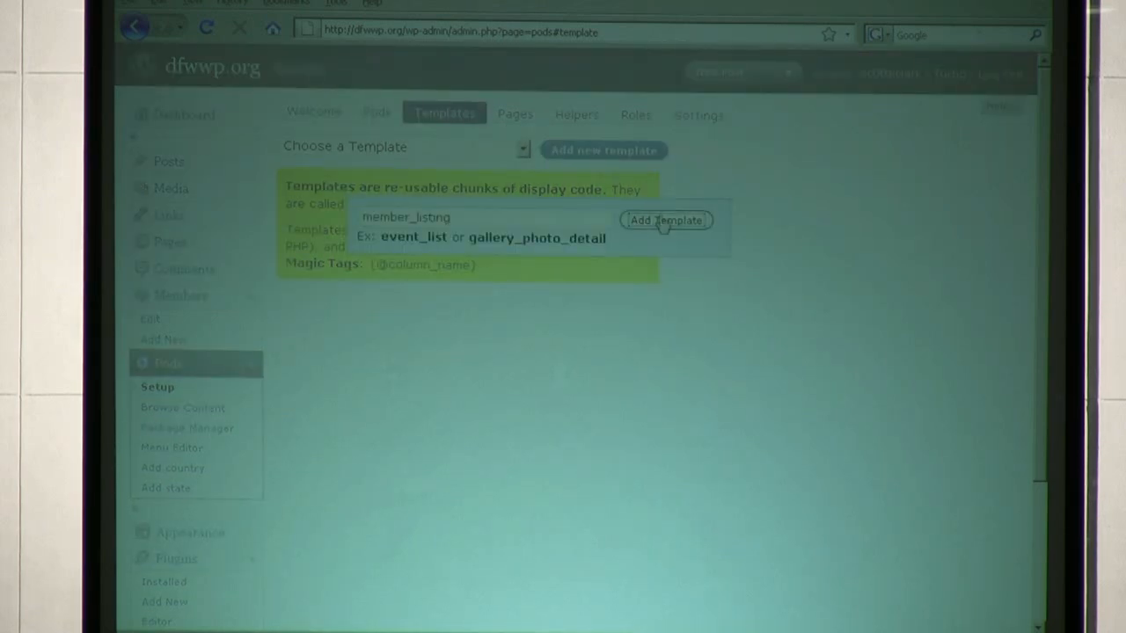
left_click(514, 112)
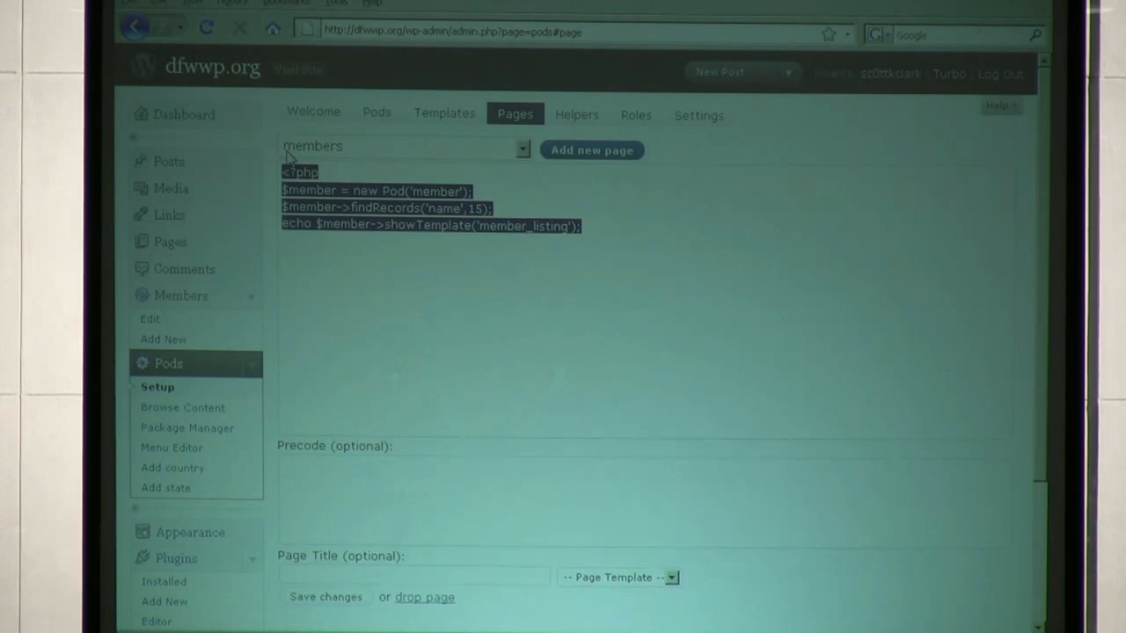
left_click(521, 148)
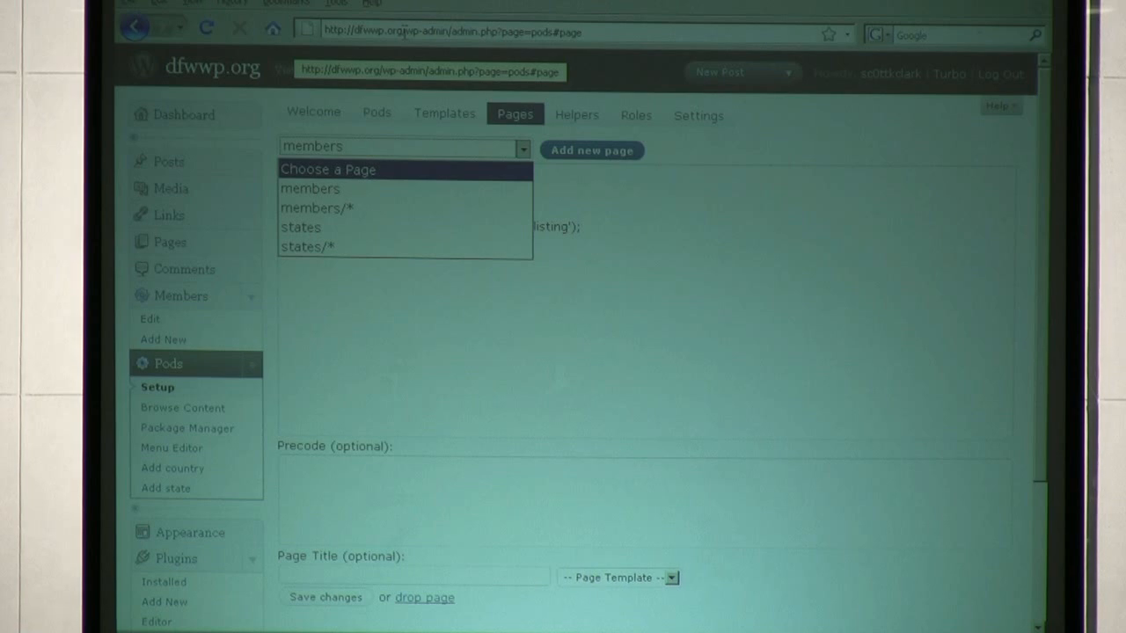
left_click(310, 188)
type("/wordpress")
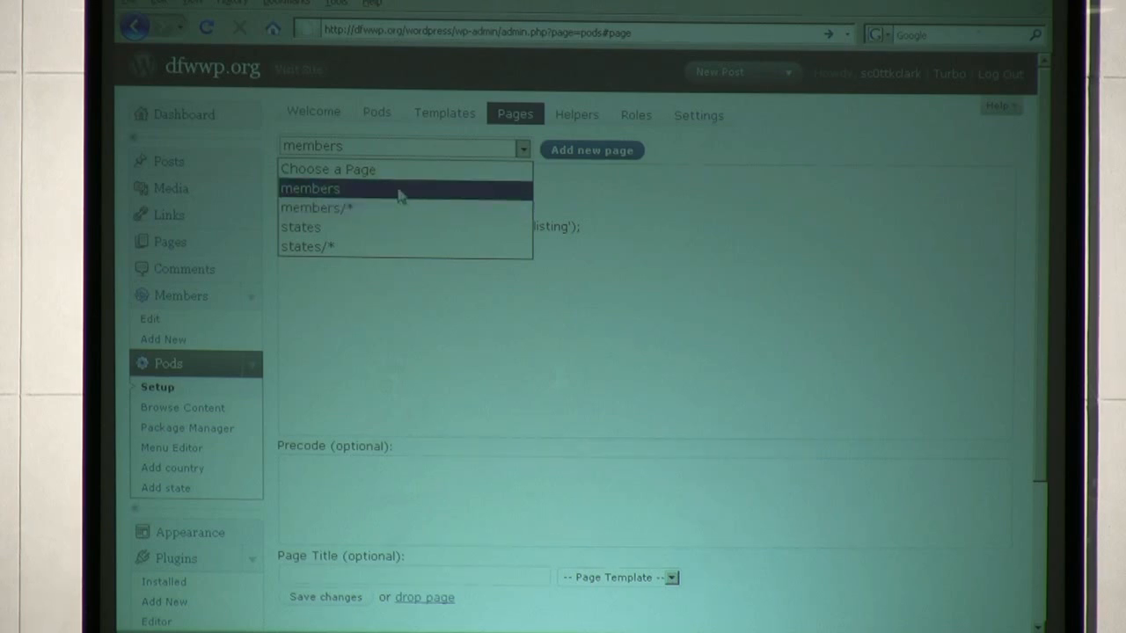
left_click(310, 188)
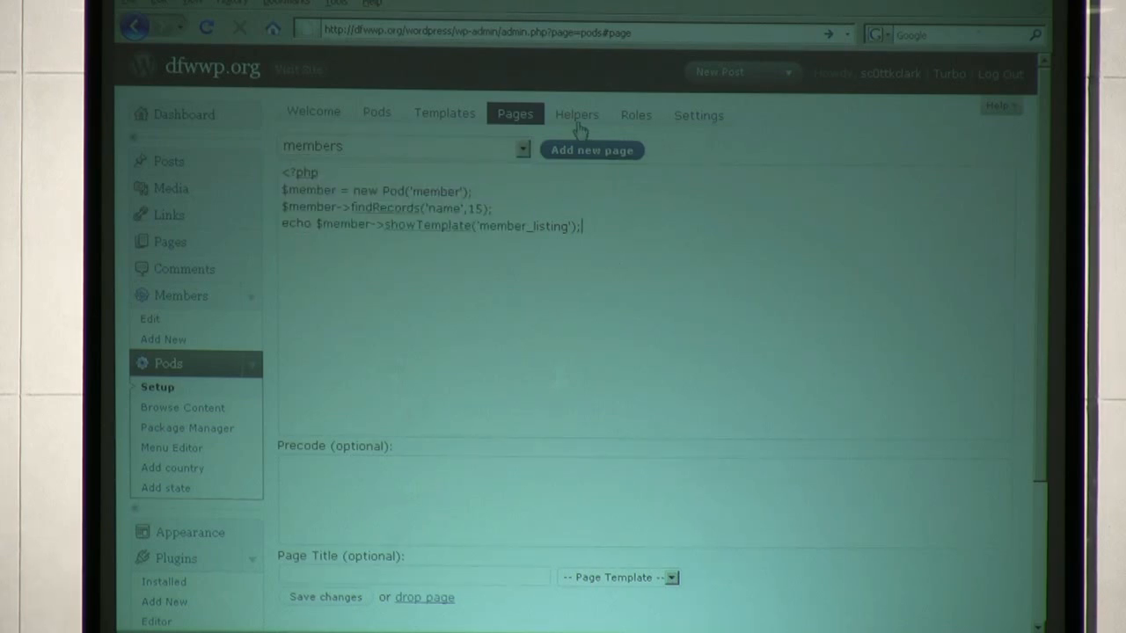
Step: Show the Helpers section describing display, before, after and input helpers
left_click(577, 114)
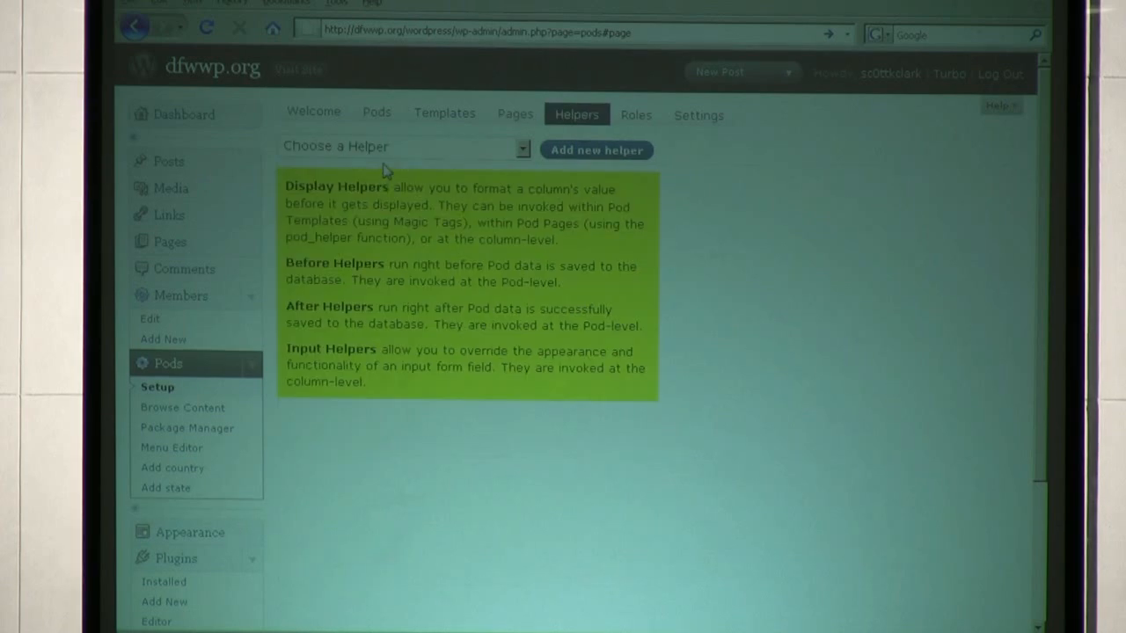
mouse_move(521, 397)
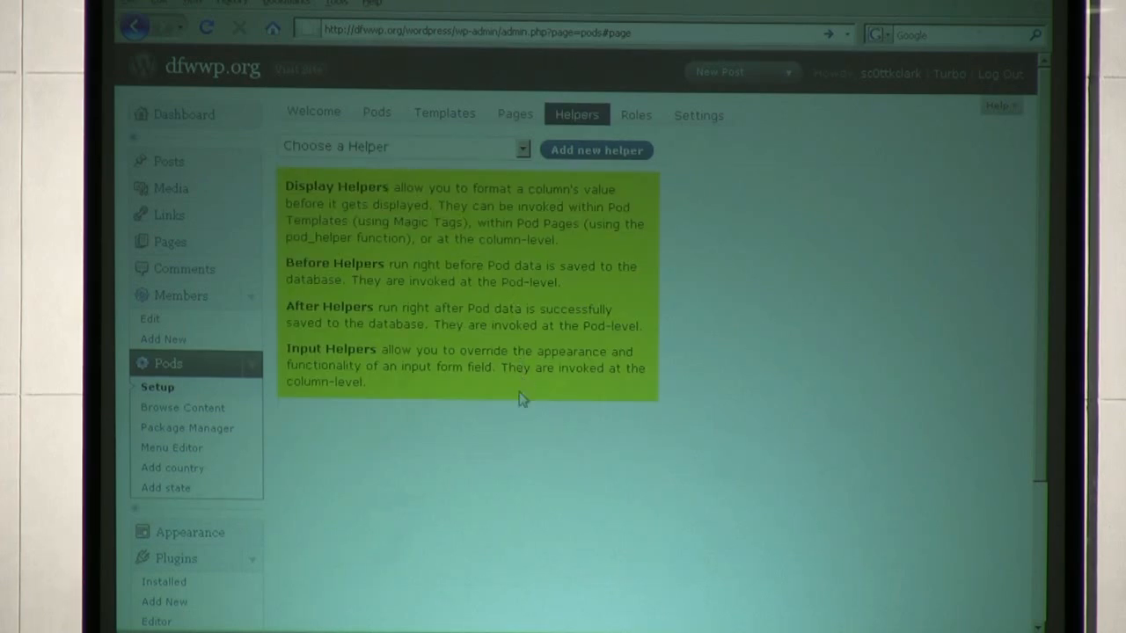
mouse_move(361, 183)
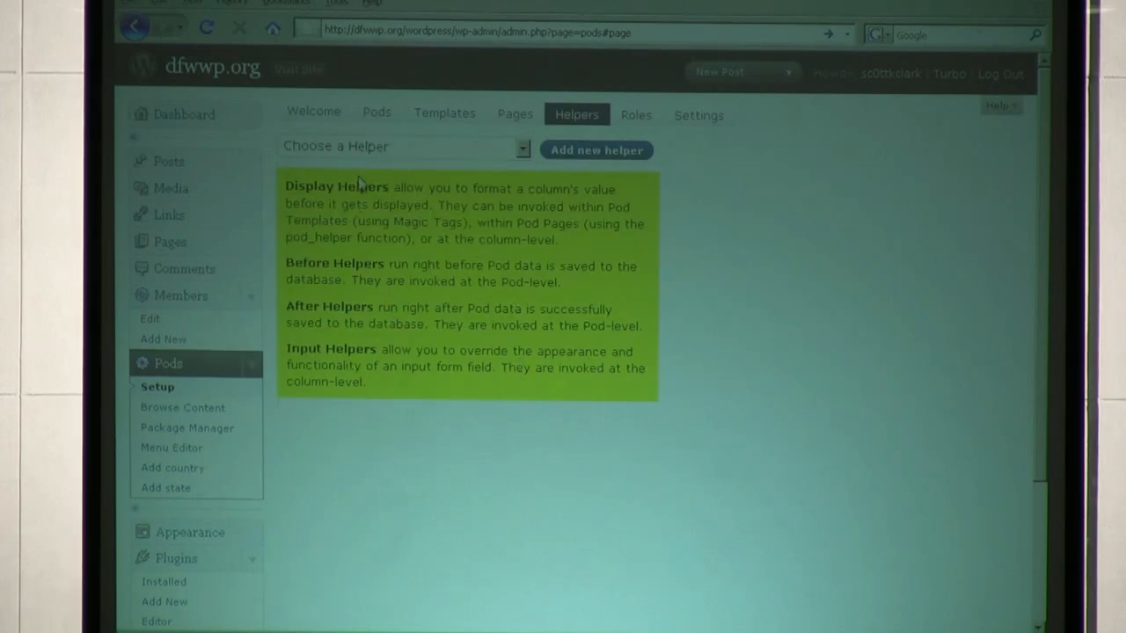
mouse_move(635, 116)
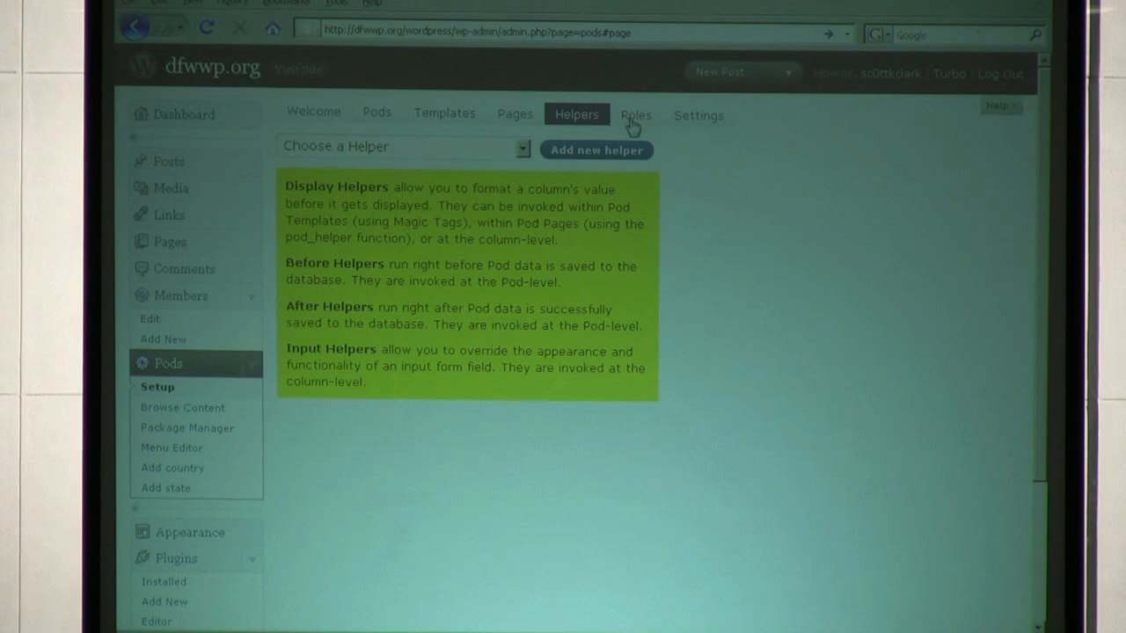
Step: Review role permissions for the member pod and manage_pods, then show the Settings tab
left_click(635, 115)
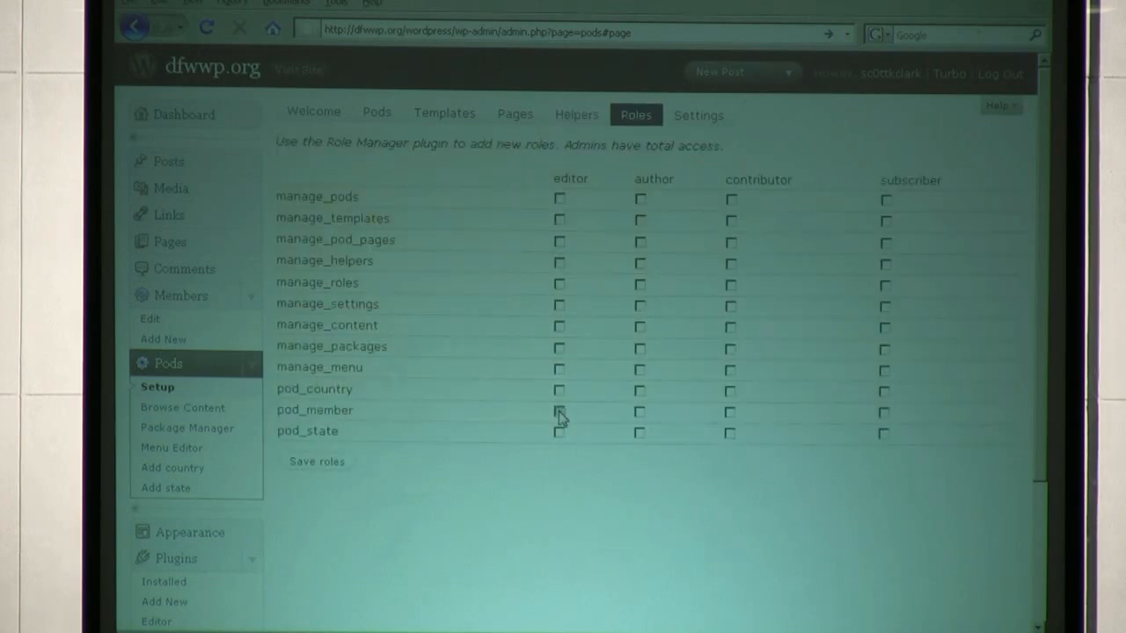
left_click(559, 412)
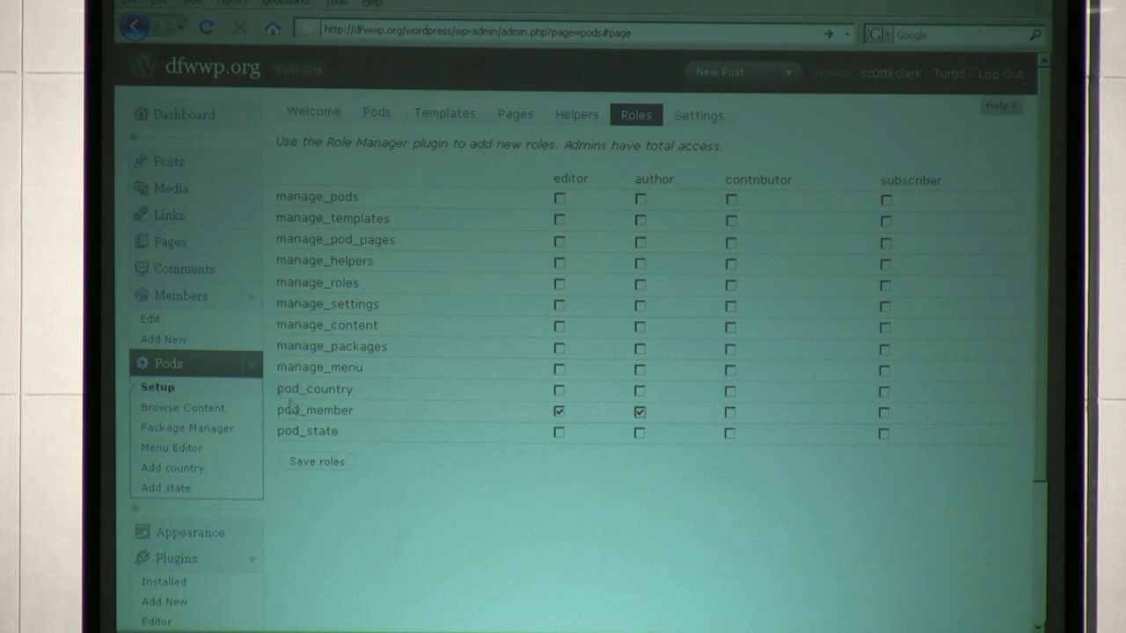
mouse_move(471, 363)
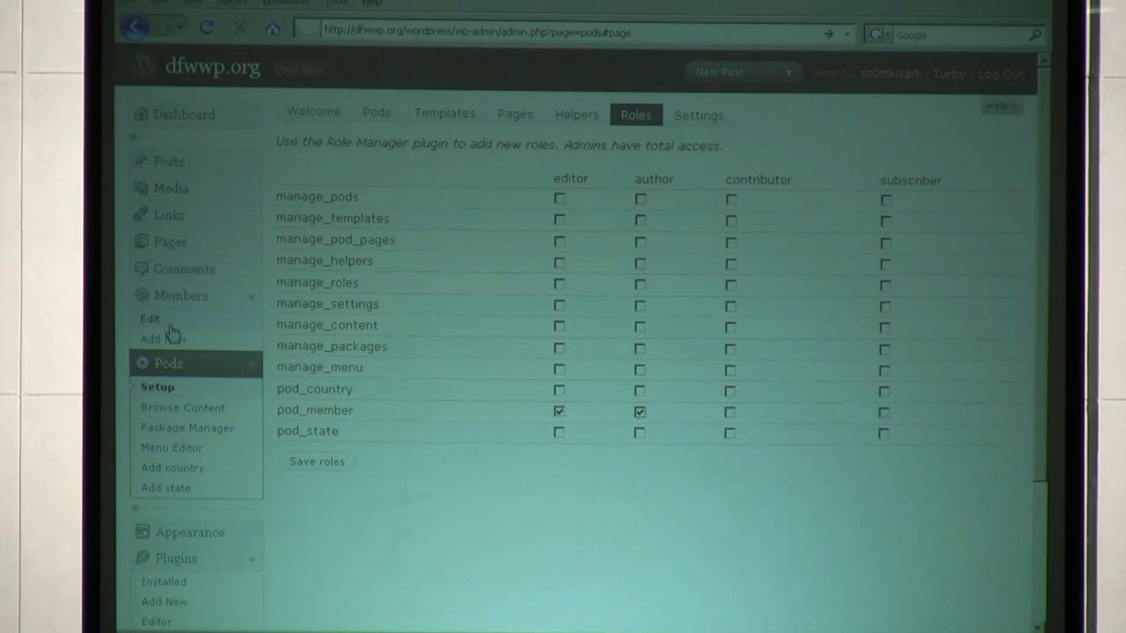
mouse_move(939, 438)
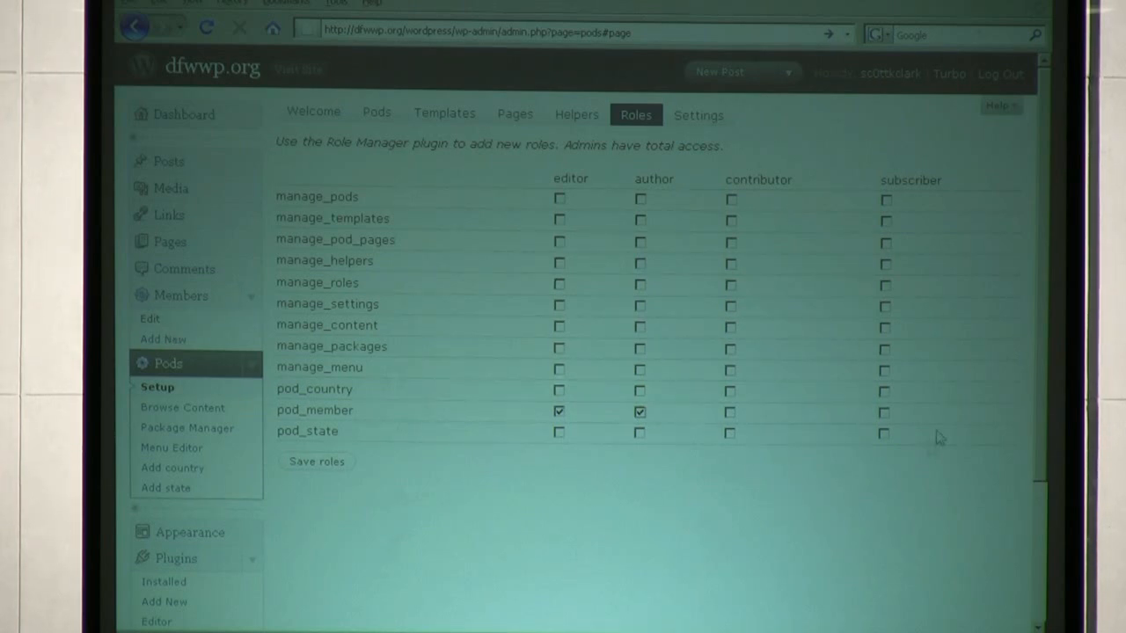
mouse_move(805, 431)
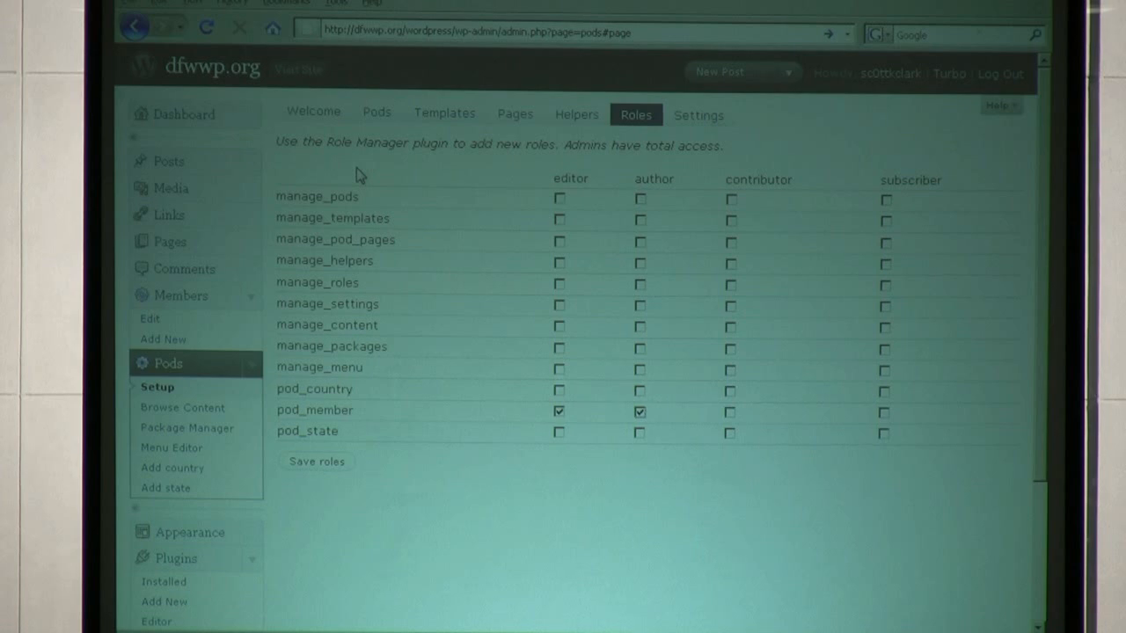
mouse_move(338, 215)
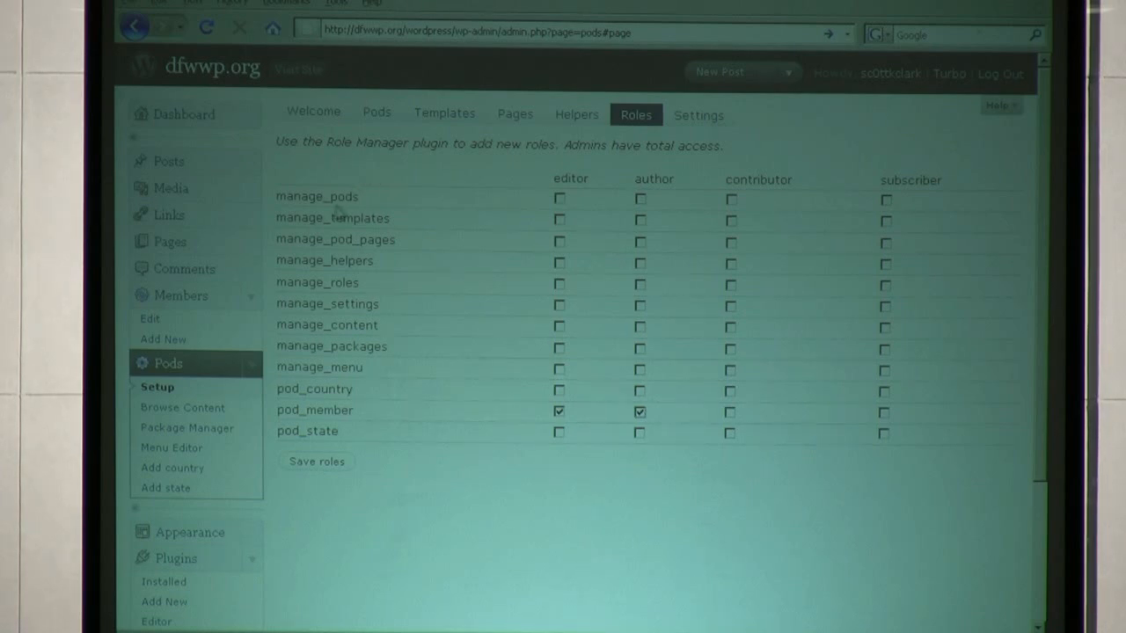
double_click(317, 197)
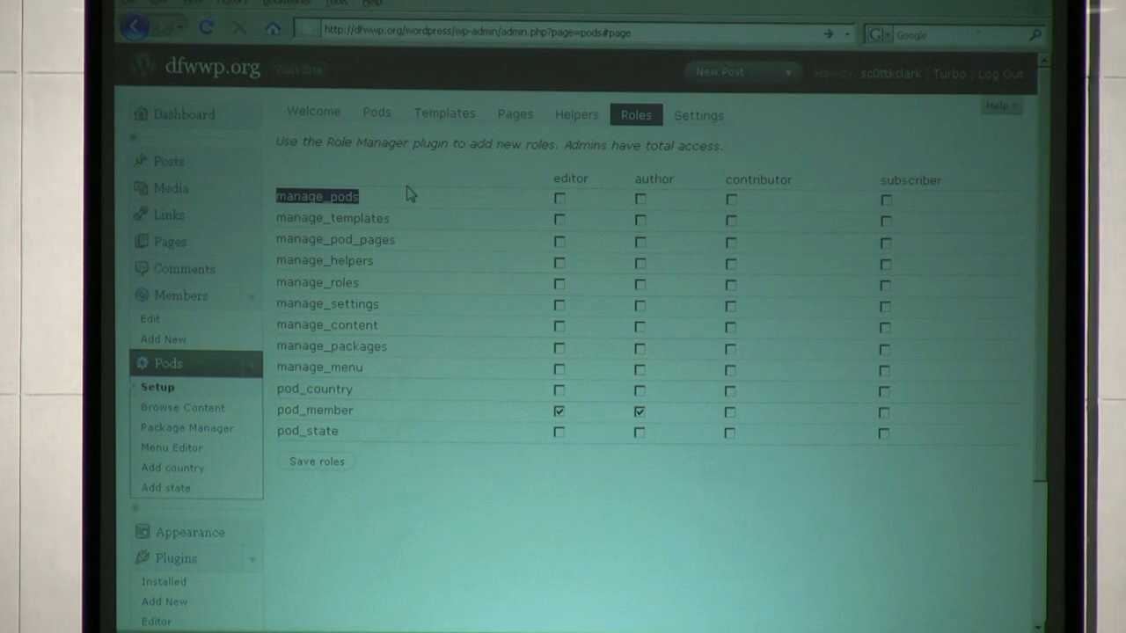
mouse_move(390, 183)
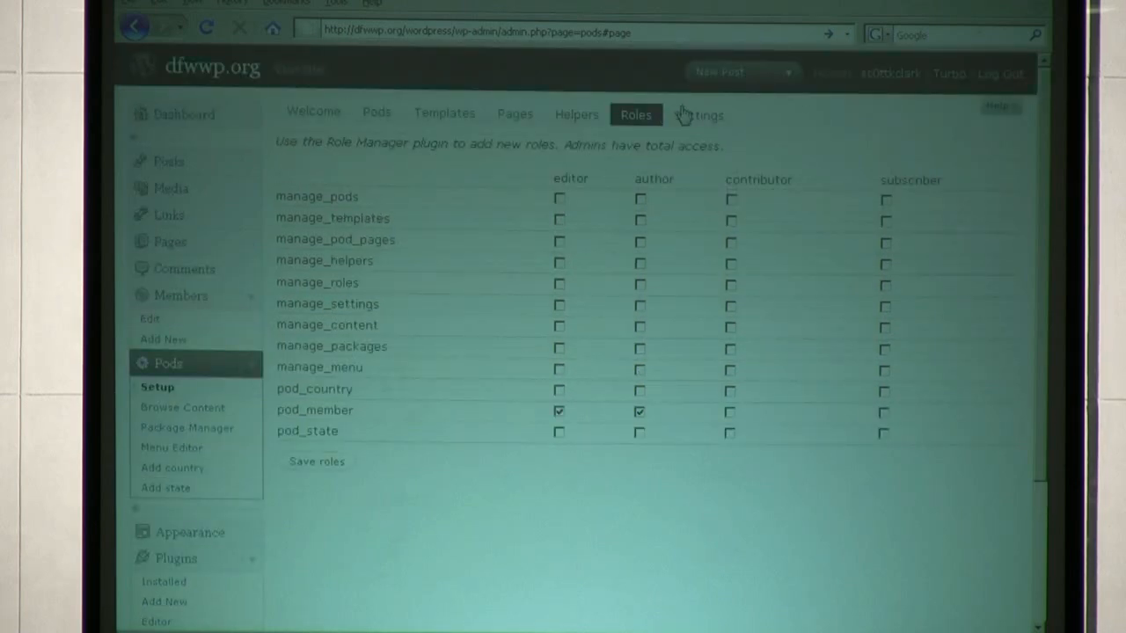
left_click(699, 114)
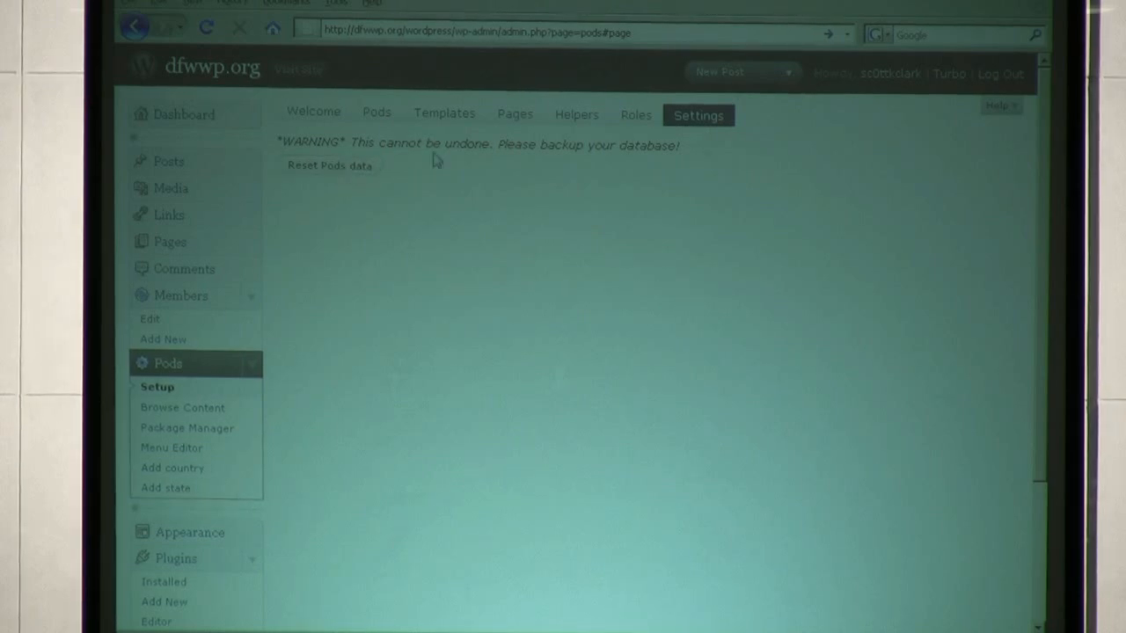
left_click(443, 112)
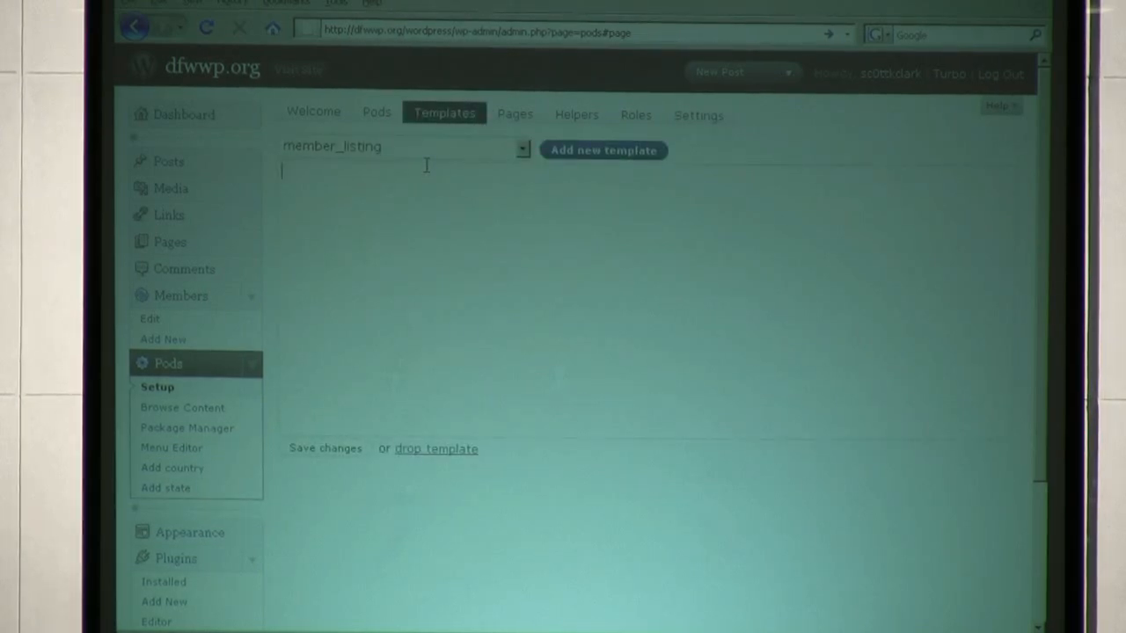
type("<")
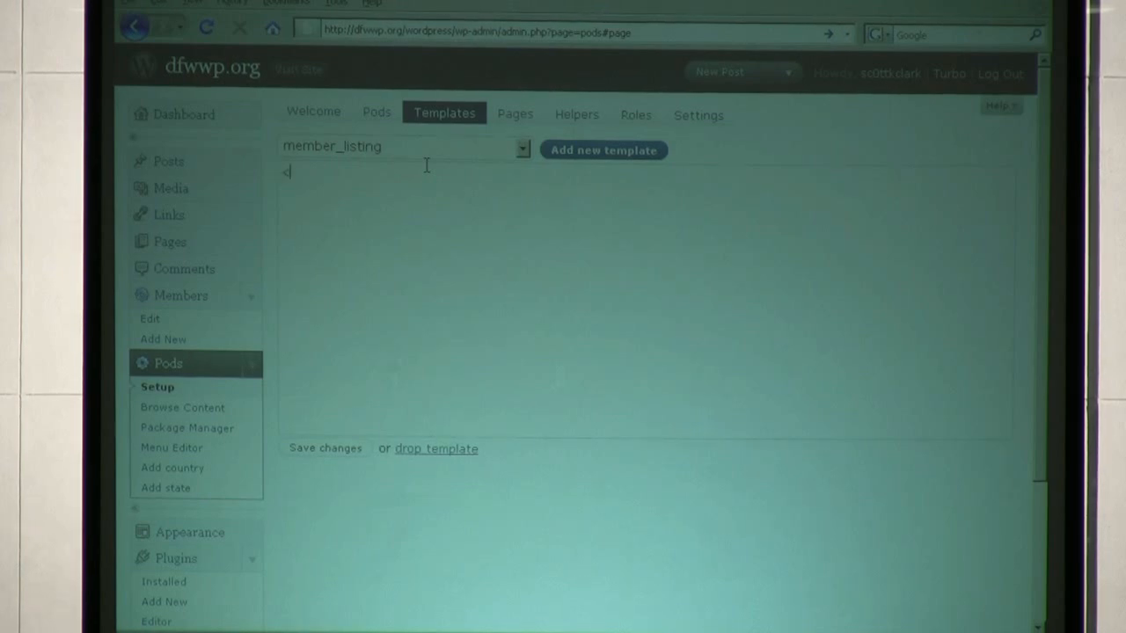
type("h1></1")
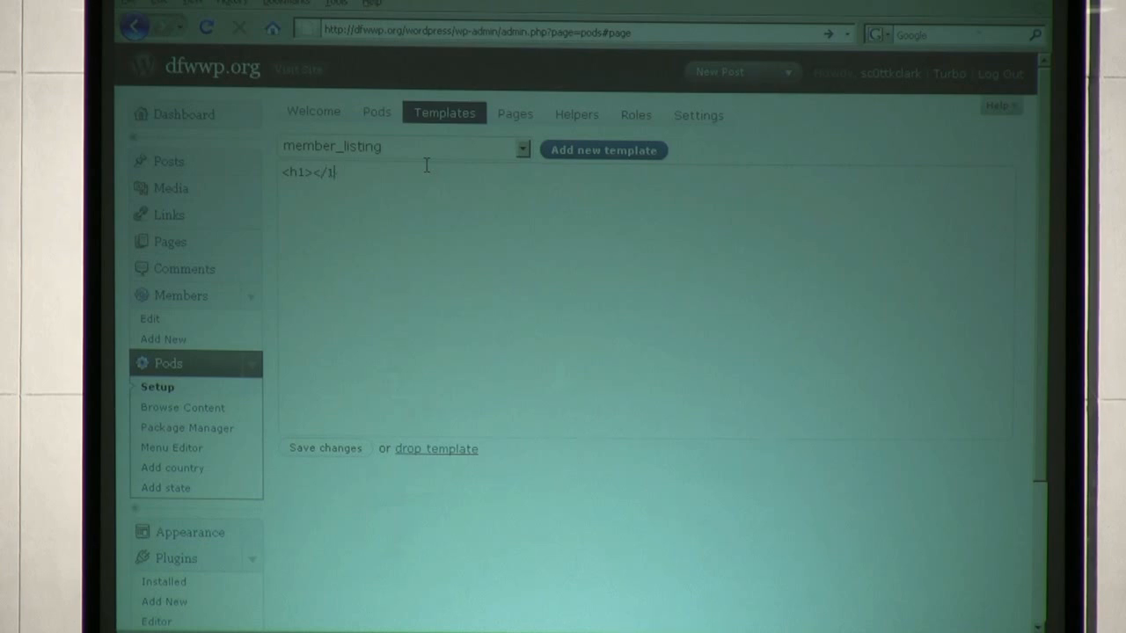
type("h1>")
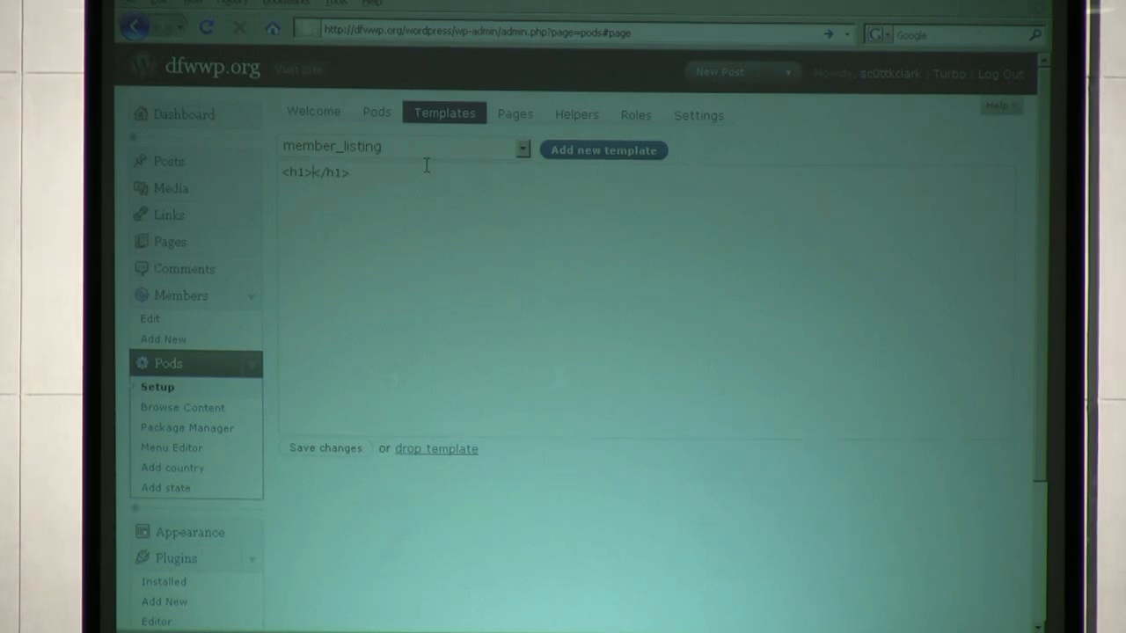
type("{@name}")
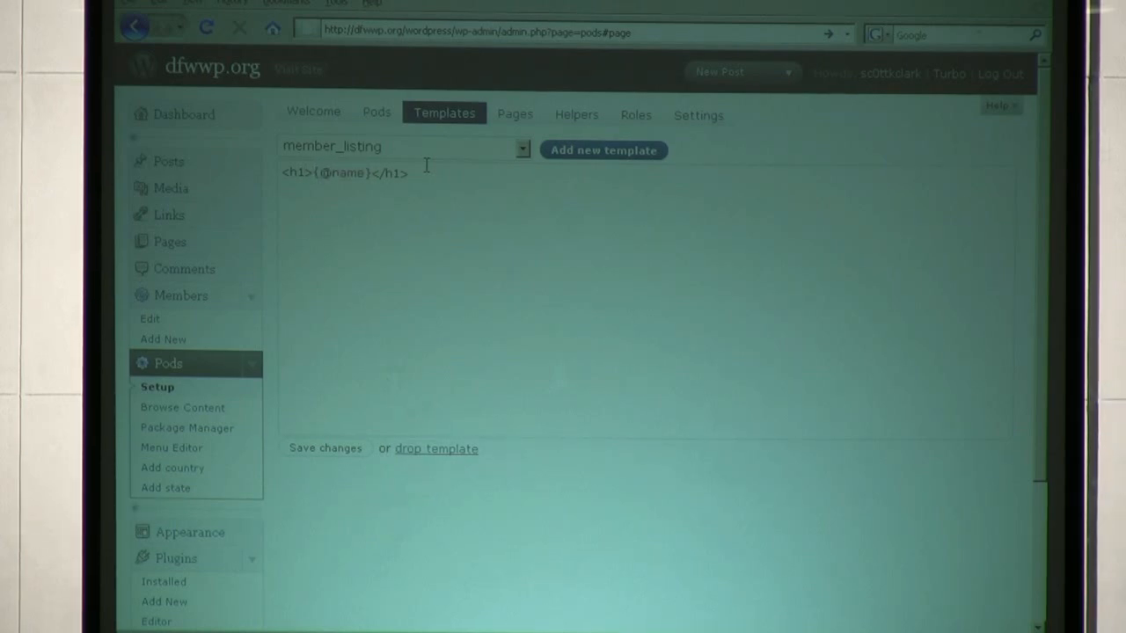
double_click(347, 173)
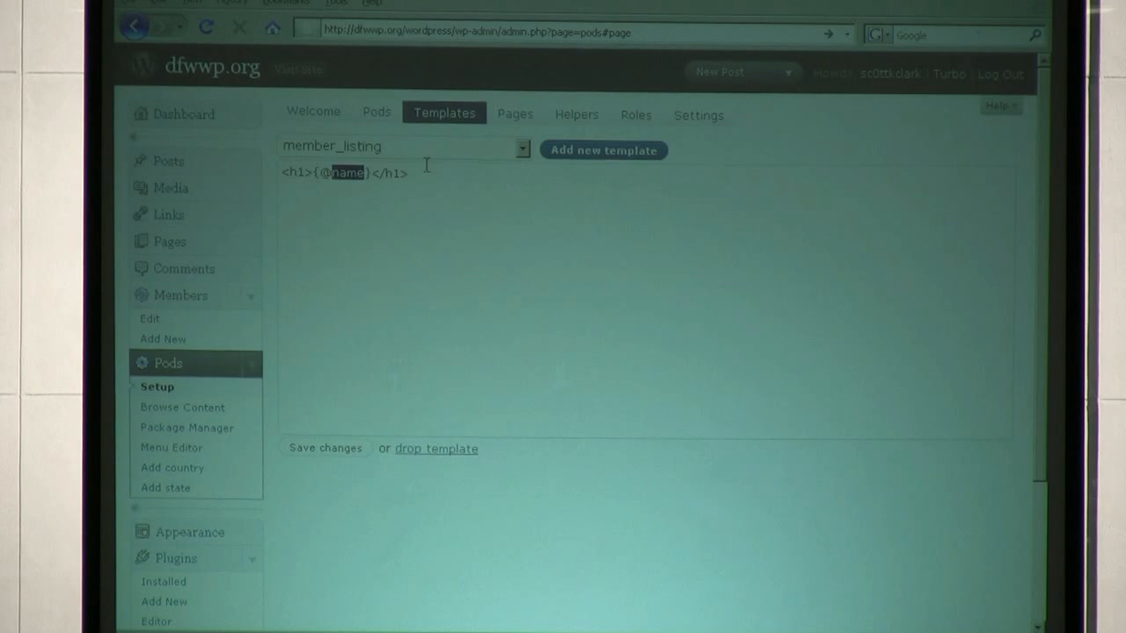
left_click(376, 112)
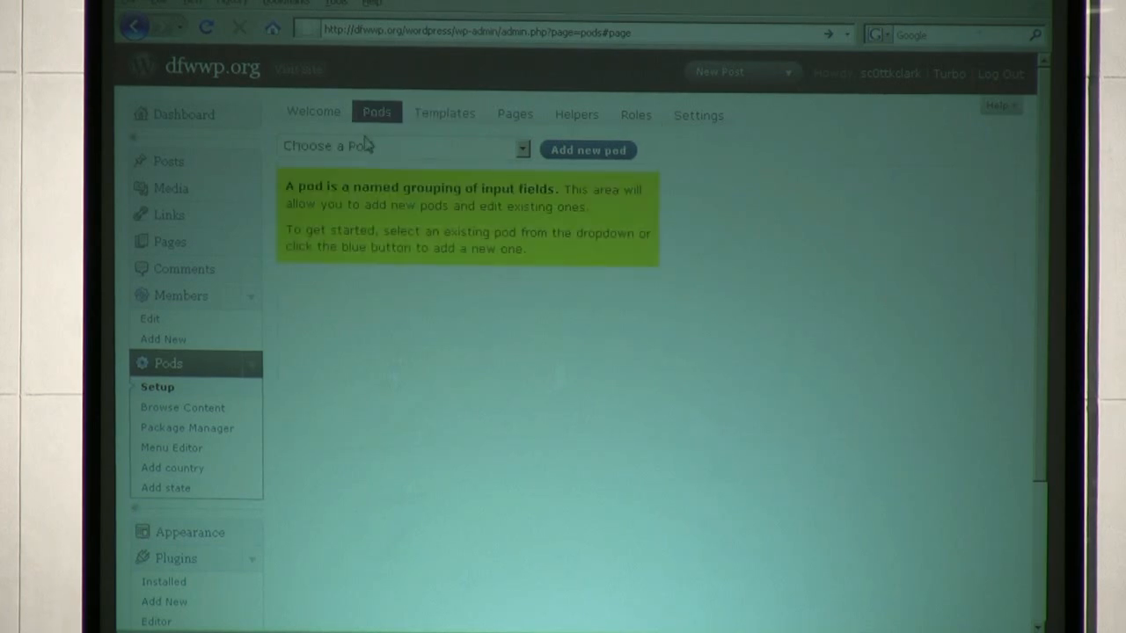
Step: Inspect the member pod's field columns, then return to the member_listing template
left_click(405, 146)
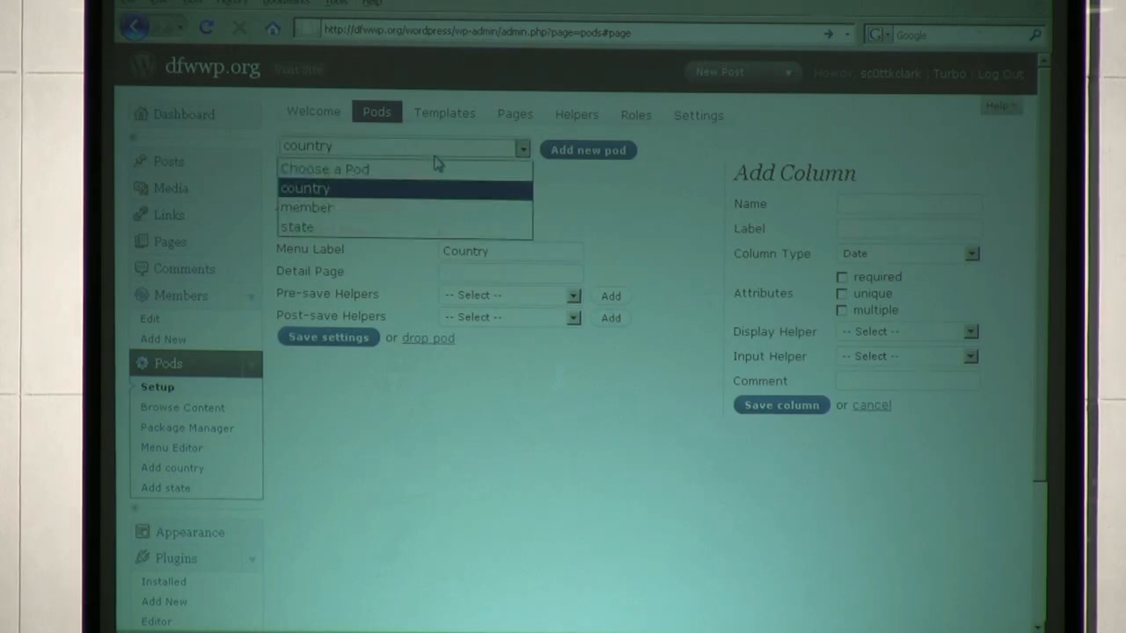
left_click(307, 208)
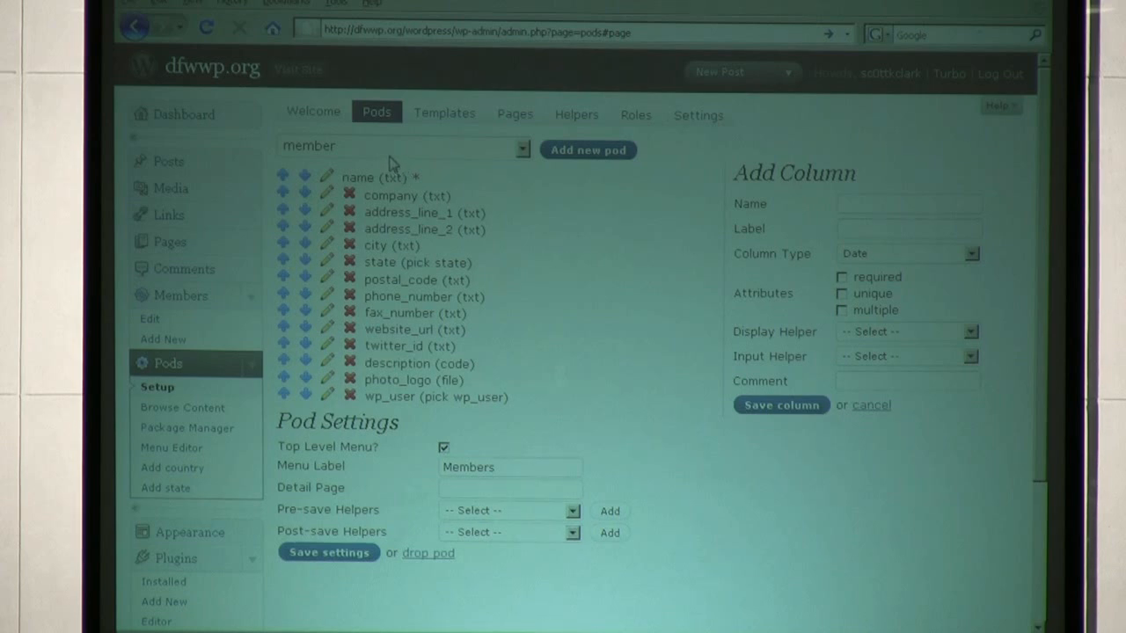
mouse_move(345, 159)
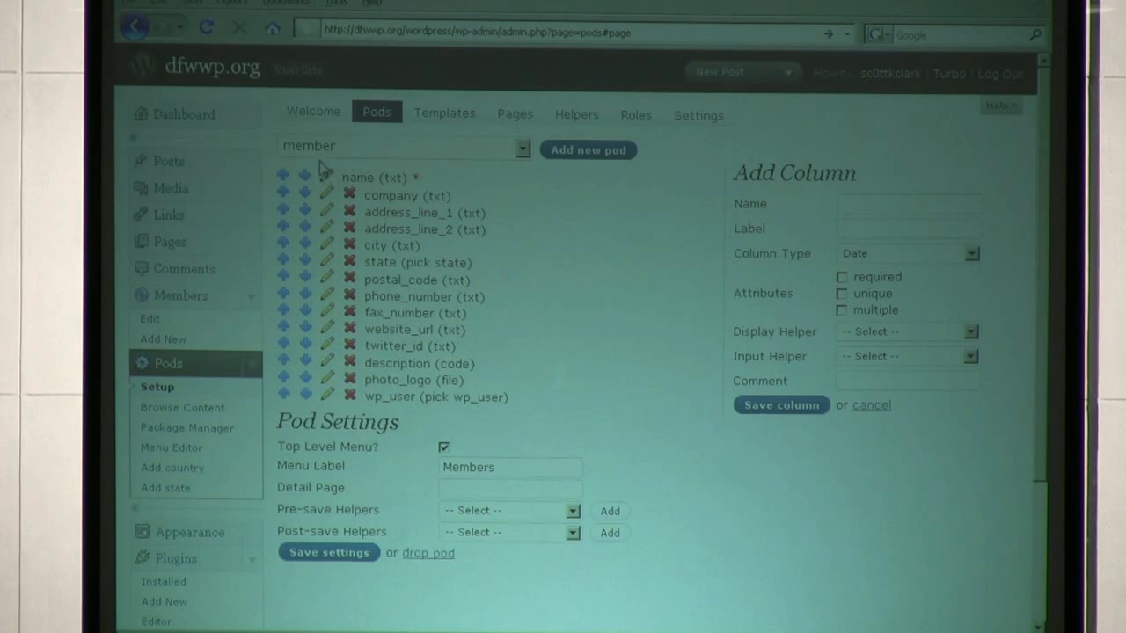
mouse_move(320, 159)
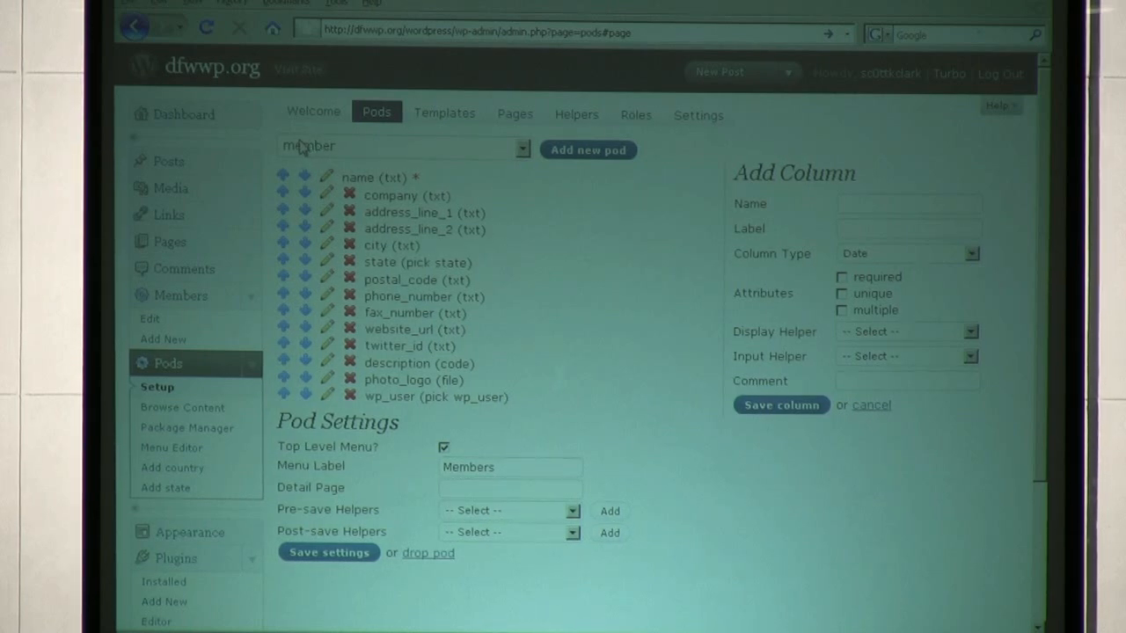
mouse_move(458, 190)
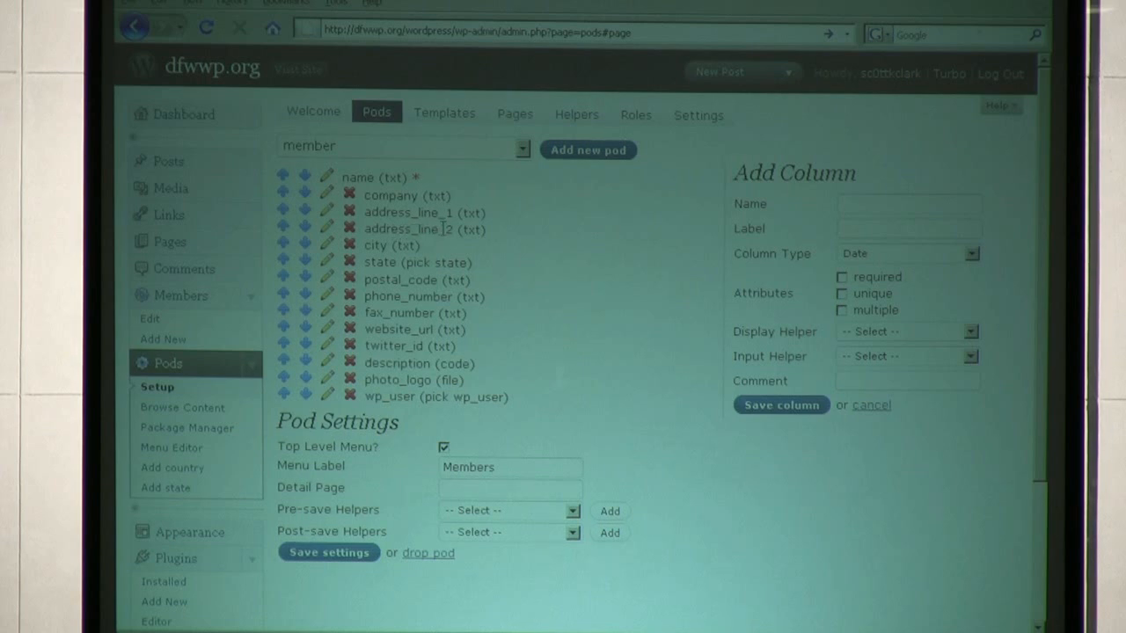
left_click(443, 115)
type("<")
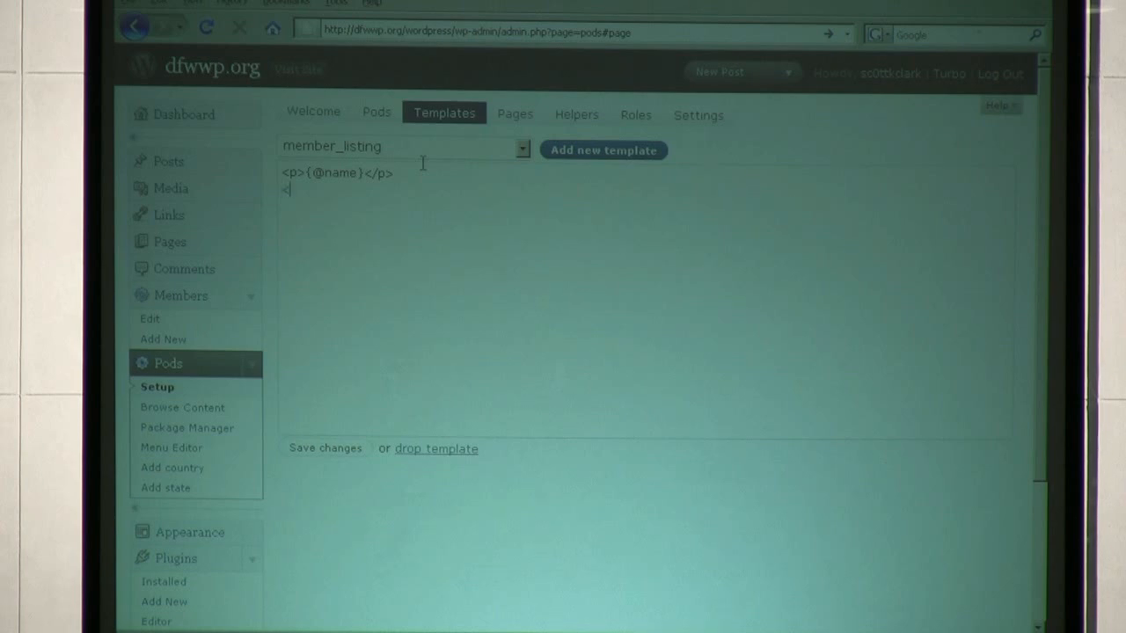
type("p>")
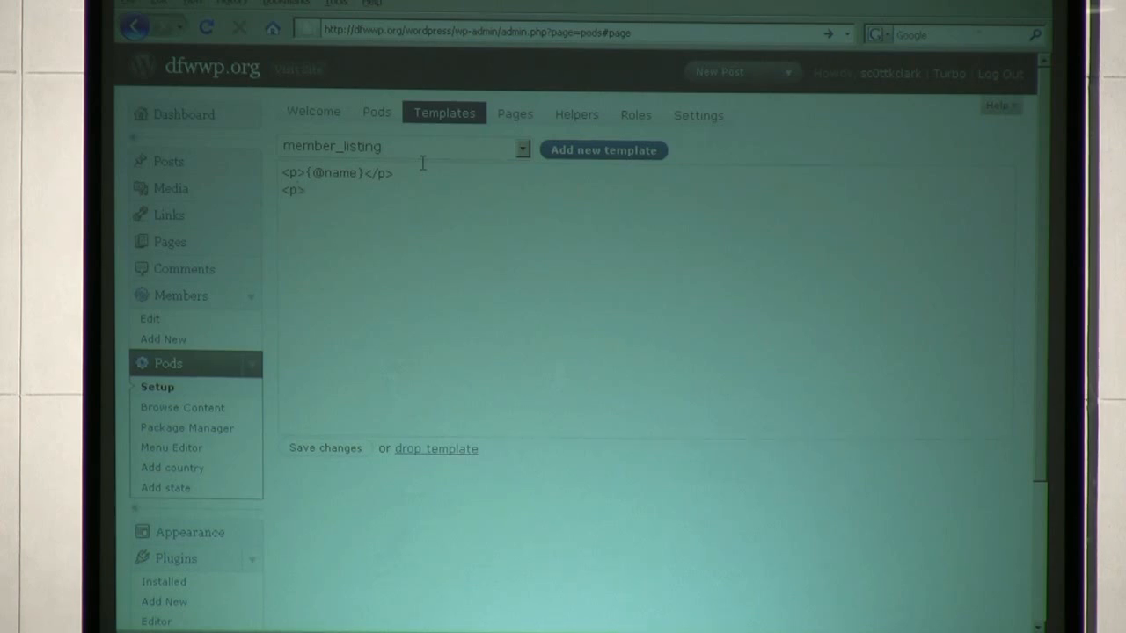
type("{@")
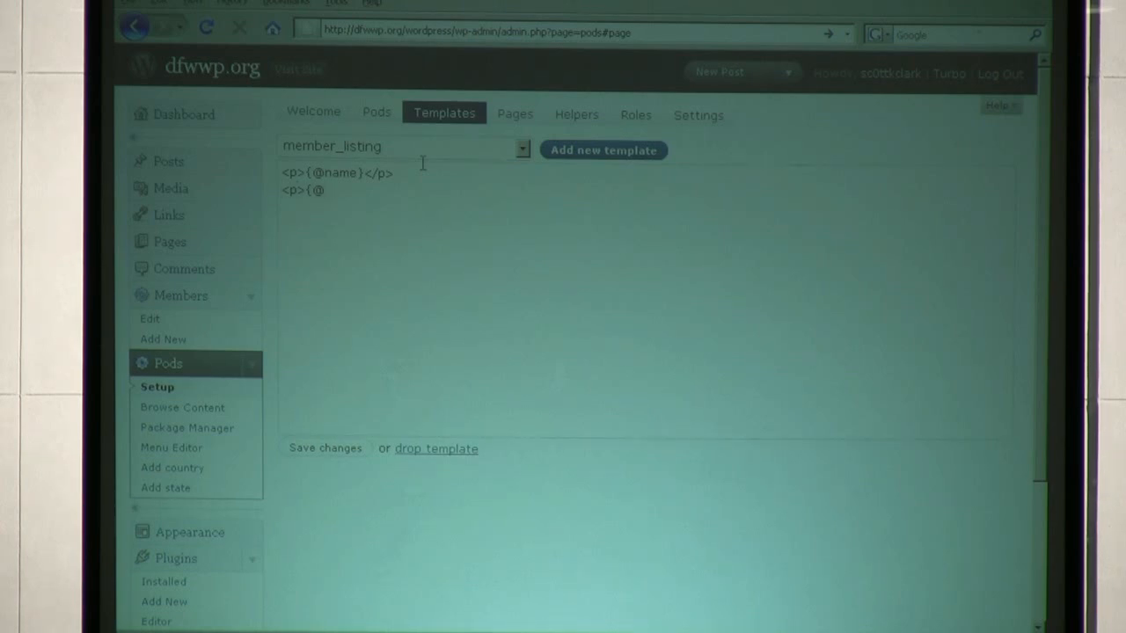
type("twitter_")
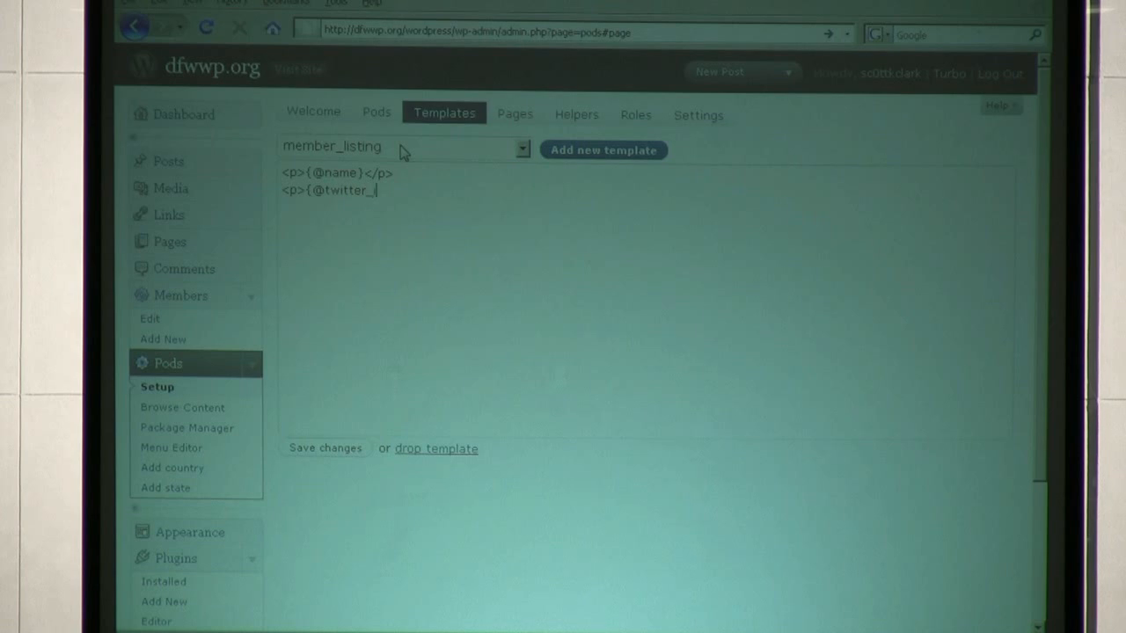
type("id}</p>")
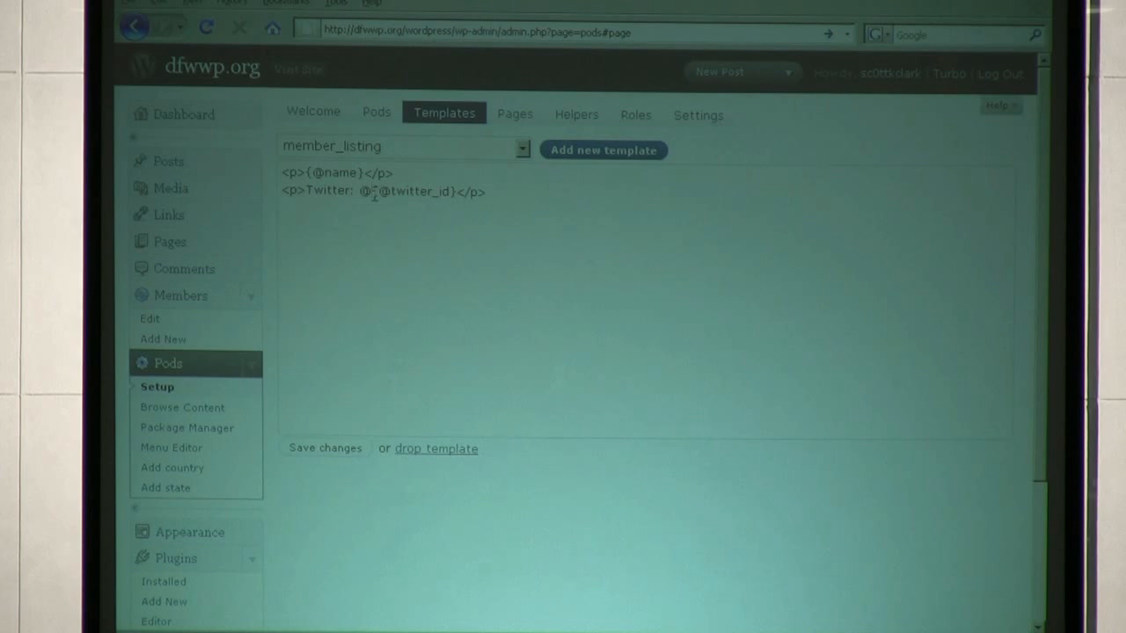
double_click(411, 191)
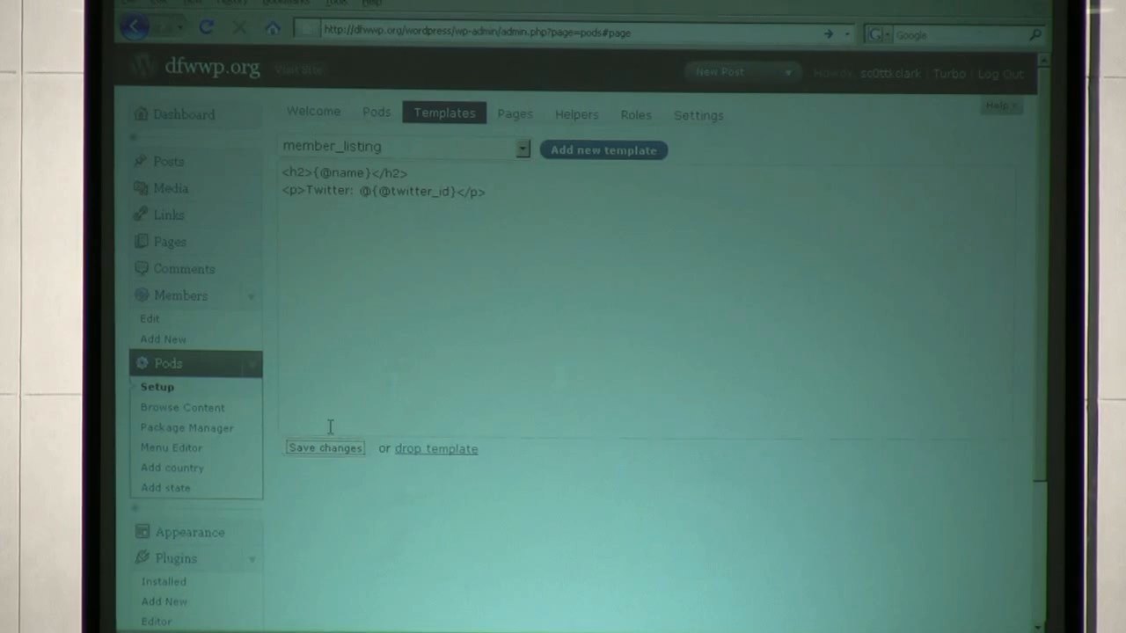
left_click(323, 448)
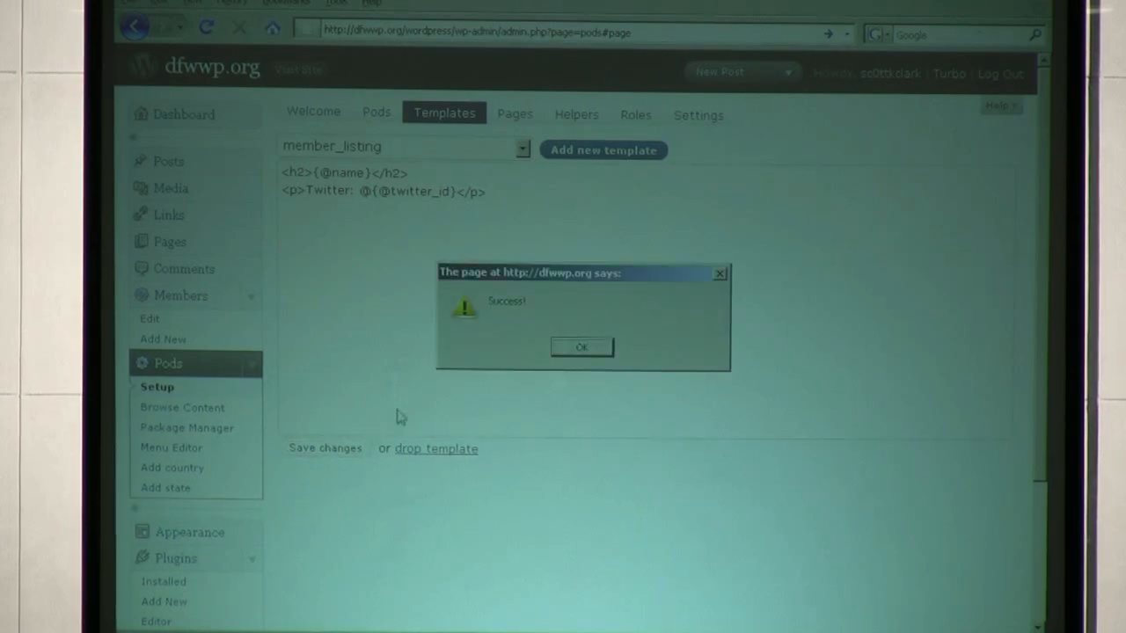
mouse_move(739, 483)
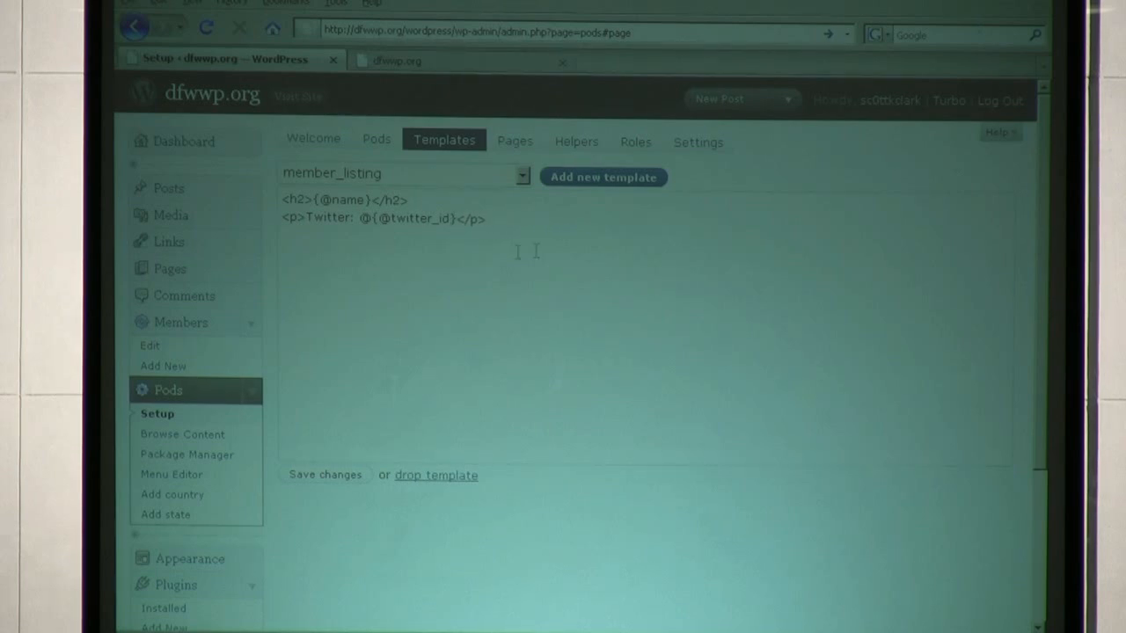
left_click(440, 60)
type("<a href=\"/member/")
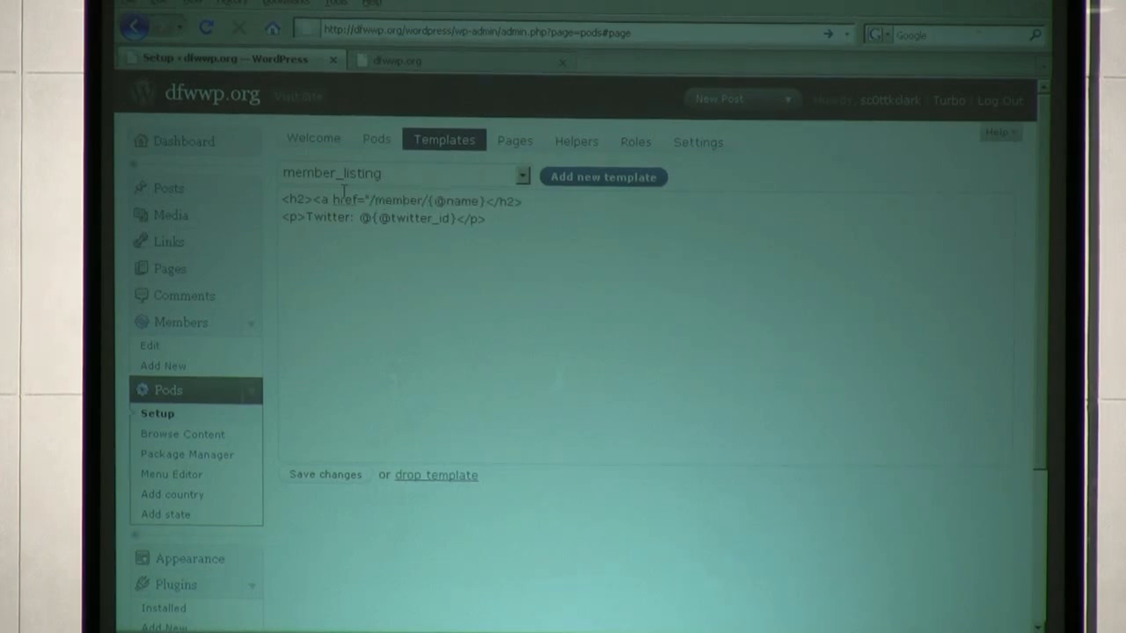
type("s")
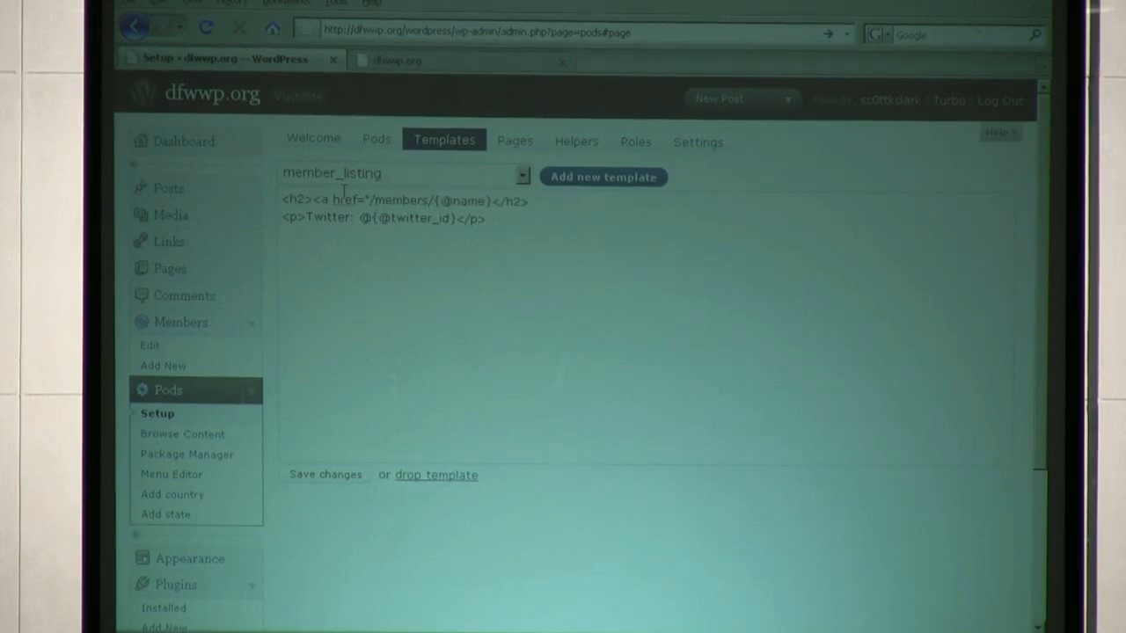